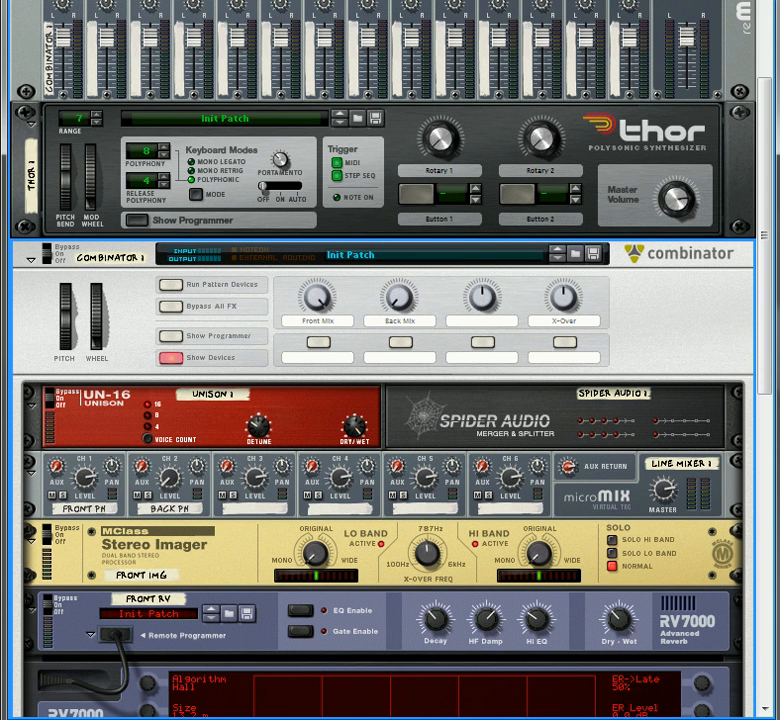
Add a Combinator containing UN-16 Unison, Line Mixer 6:2, MClass Stereo Imager and RV7000
{"action": "scroll", "scroll_direction": "down", "scroll_amount": 3}
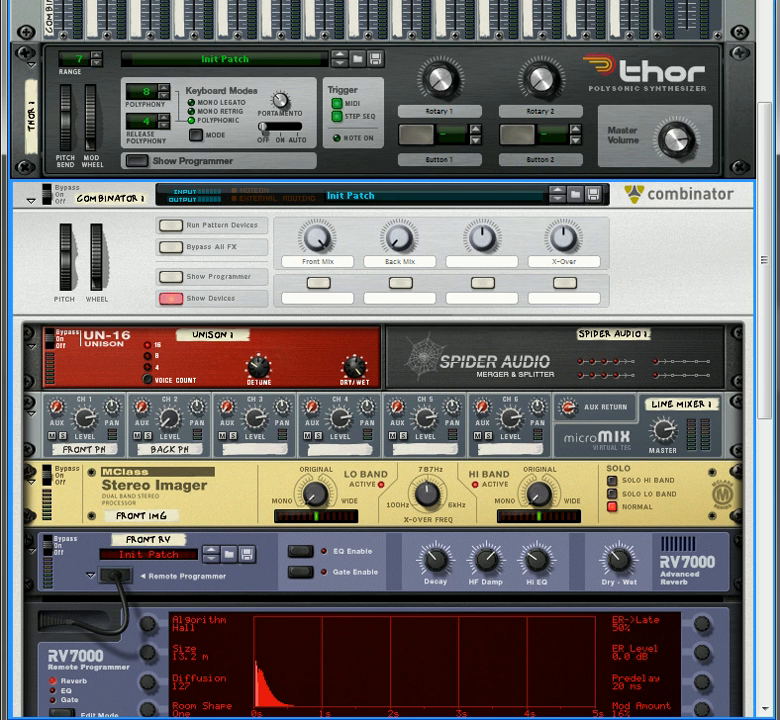
{"action": "scroll", "scroll_direction": "down", "scroll_amount": 3}
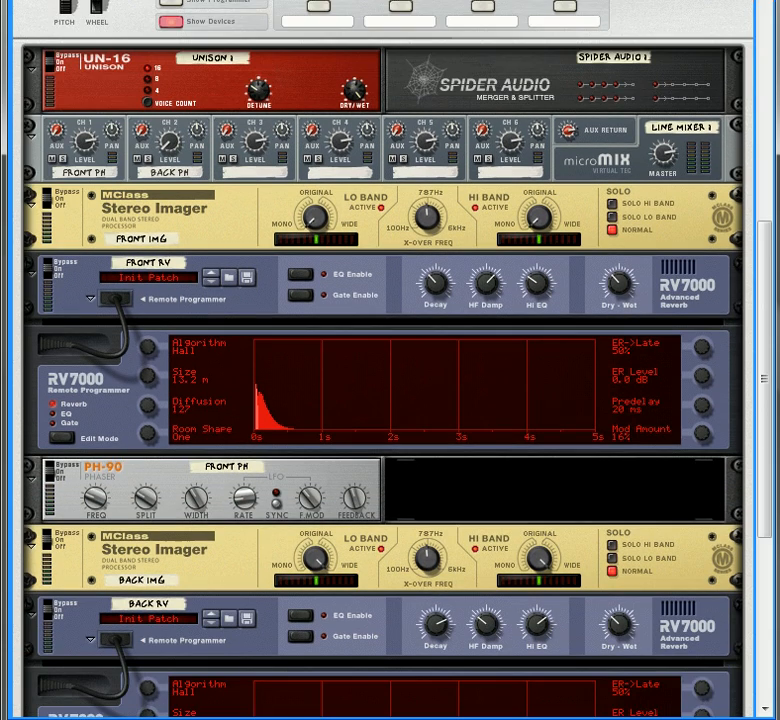
{"action": "scroll", "scroll_direction": "down", "scroll_amount": 3}
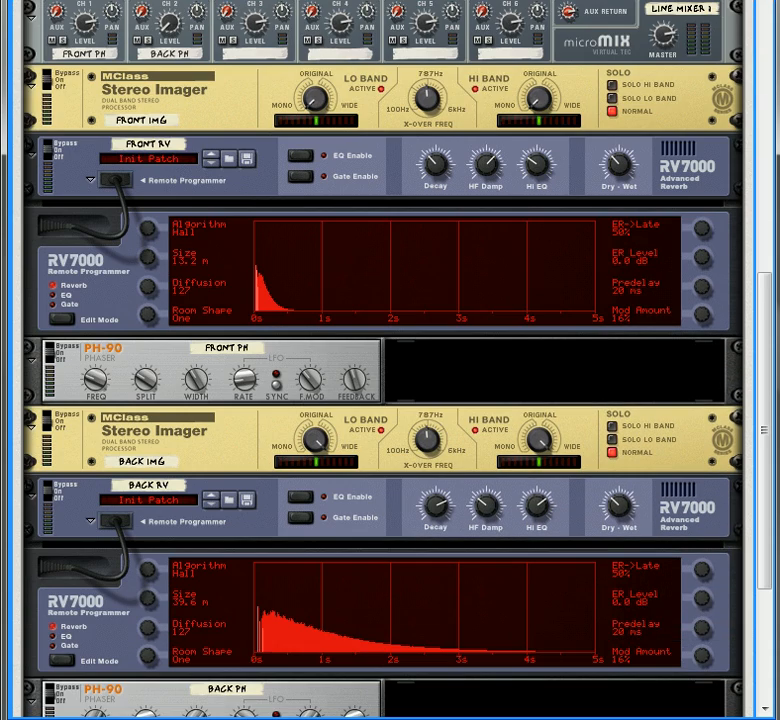
{"action": "scroll", "scroll_direction": "down", "scroll_amount": 3}
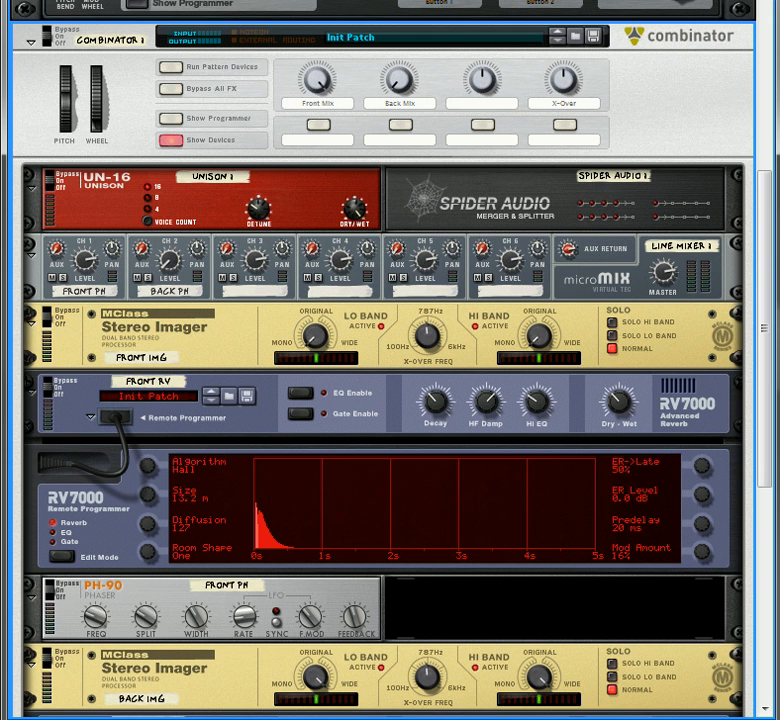
{"action": "mouse_move", "coordinate": [482, 529]}
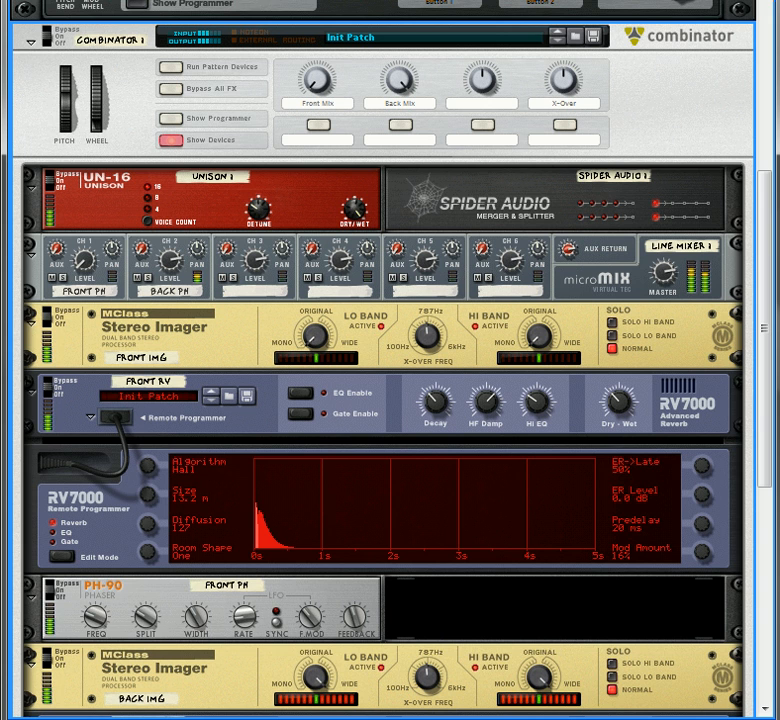
{"action": "mouse_move", "coordinate": [401, 75]}
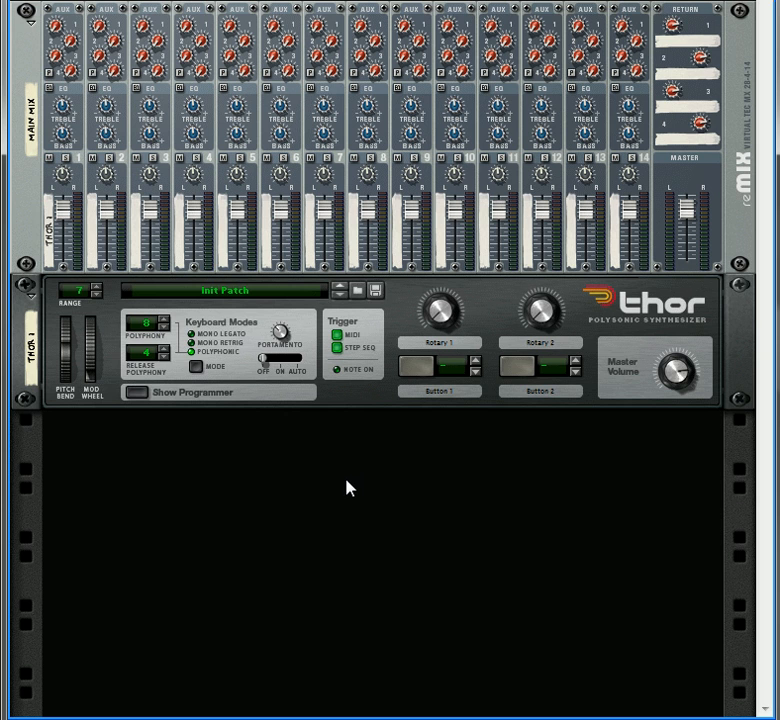
{"action": "mouse_move", "coordinate": [298, 447]}
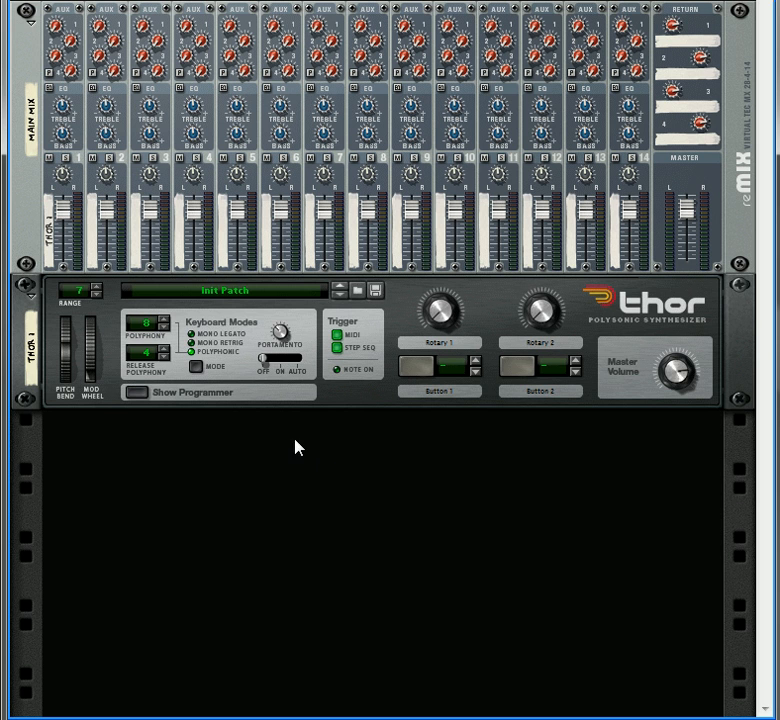
{"action": "mouse_move", "coordinate": [242, 476]}
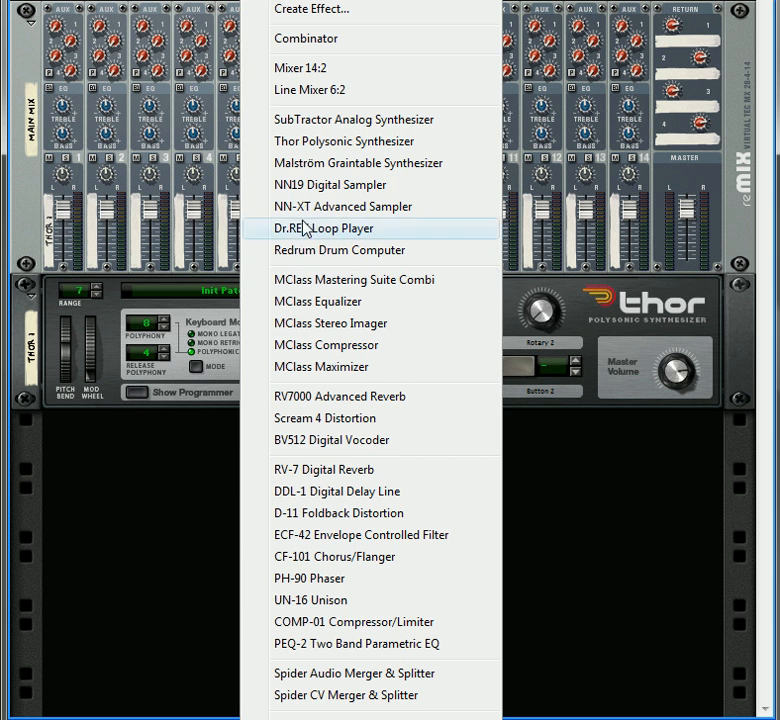
{"action": "left_click", "coordinate": [306, 38]}
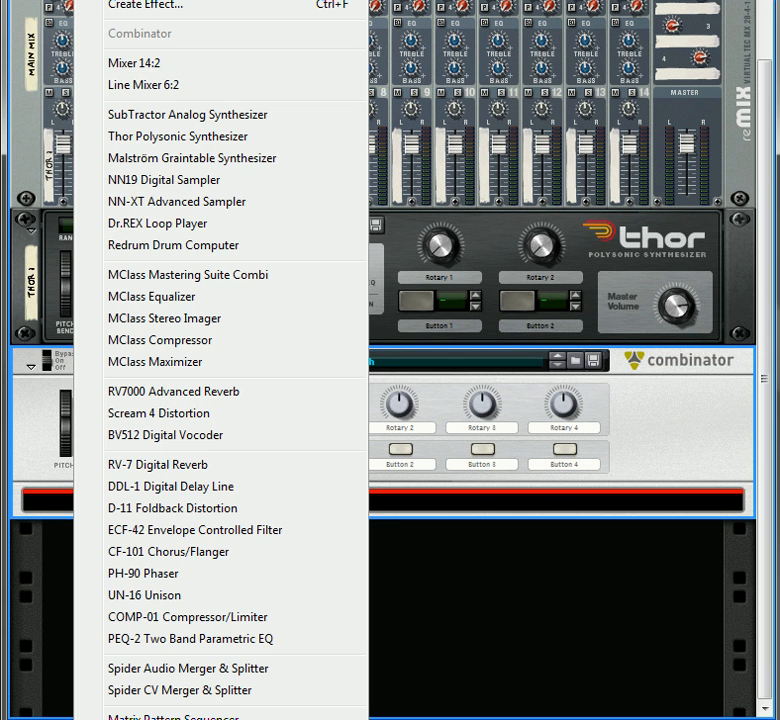
{"action": "mouse_move", "coordinate": [178, 340]}
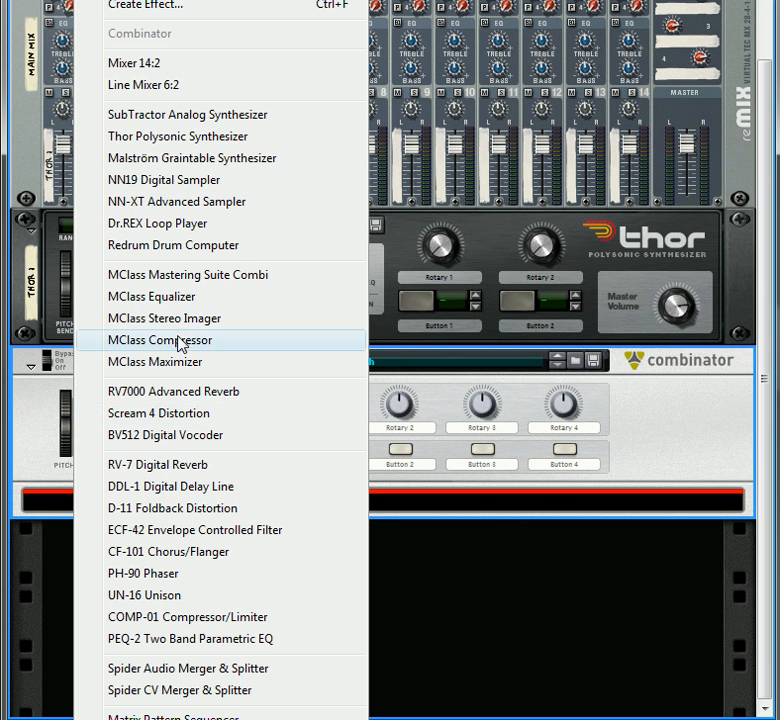
{"action": "mouse_move", "coordinate": [195, 252]}
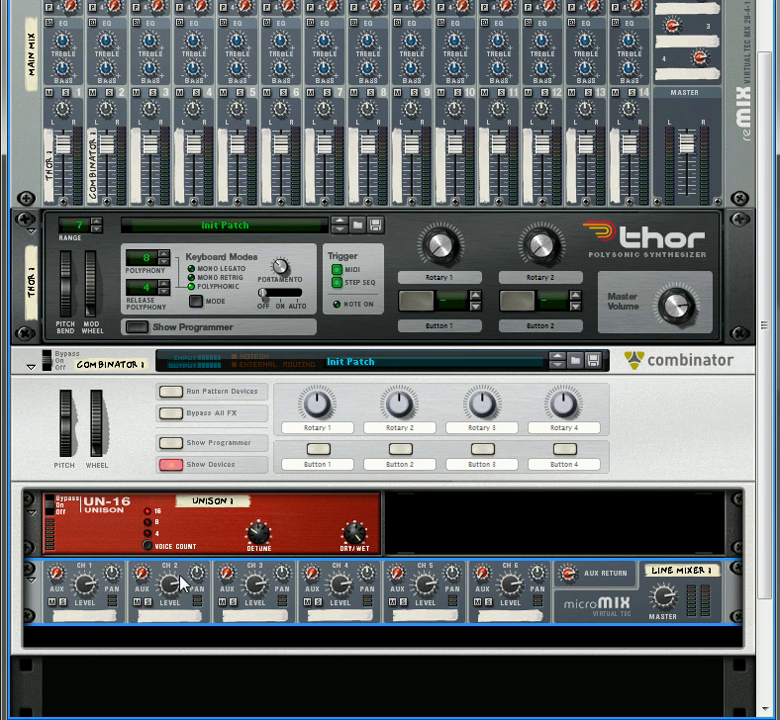
{"action": "mouse_move", "coordinate": [124, 32]}
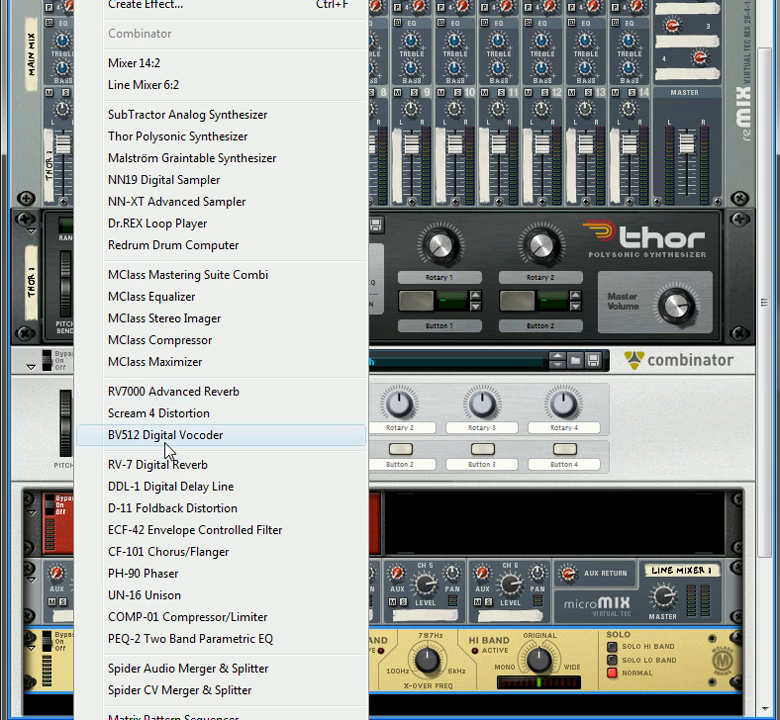
{"action": "mouse_move", "coordinate": [167, 460]}
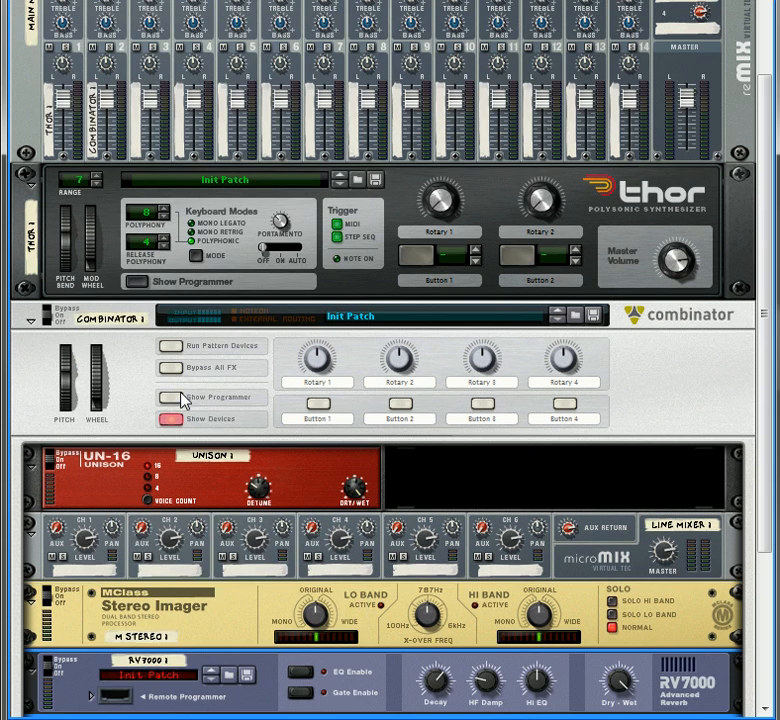
{"action": "scroll", "scroll_direction": "down", "scroll_amount": 3}
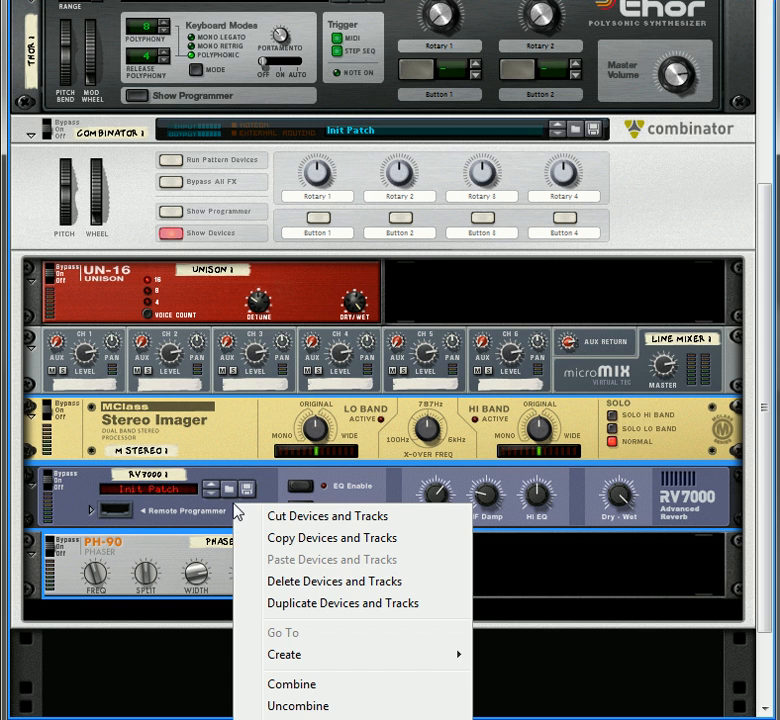
{"action": "mouse_move", "coordinate": [324, 581]}
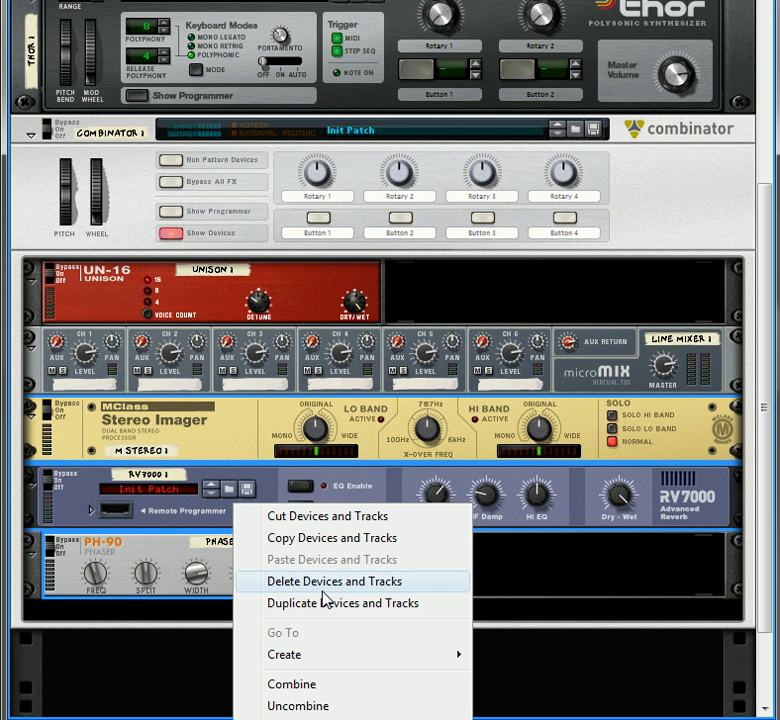
Duplicate the Stereo Imager, RV7000 and PH-90 devices along with their tracks
{"action": "left_click", "coordinate": [342, 603]}
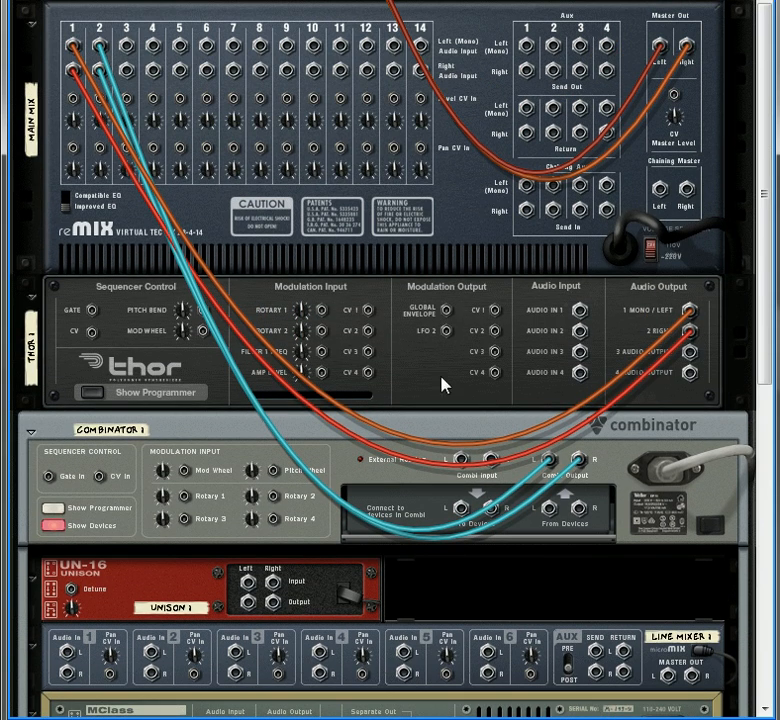
{"action": "mouse_move", "coordinate": [695, 312]}
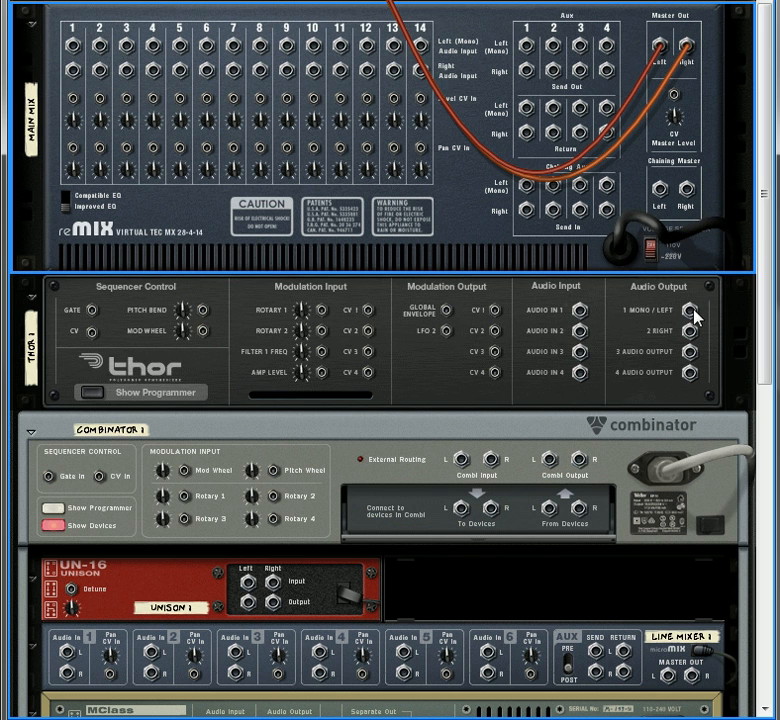
On the rear panel, cable Thor's audio outputs into the Combinator's inputs
{"action": "left_click_drag", "start_coordinate": [697, 312], "coordinate": [458, 461]}
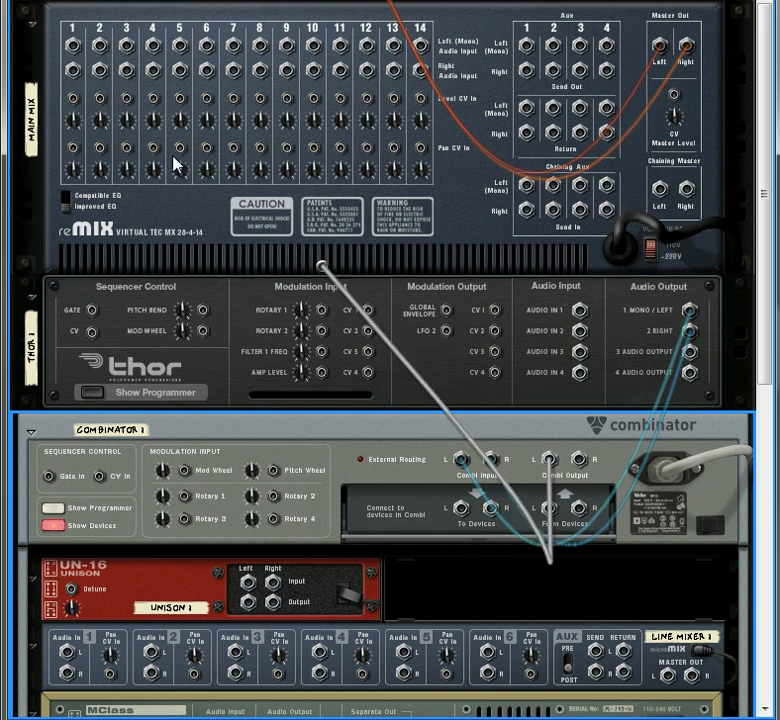
{"action": "scroll", "scroll_direction": "down", "scroll_amount": 3}
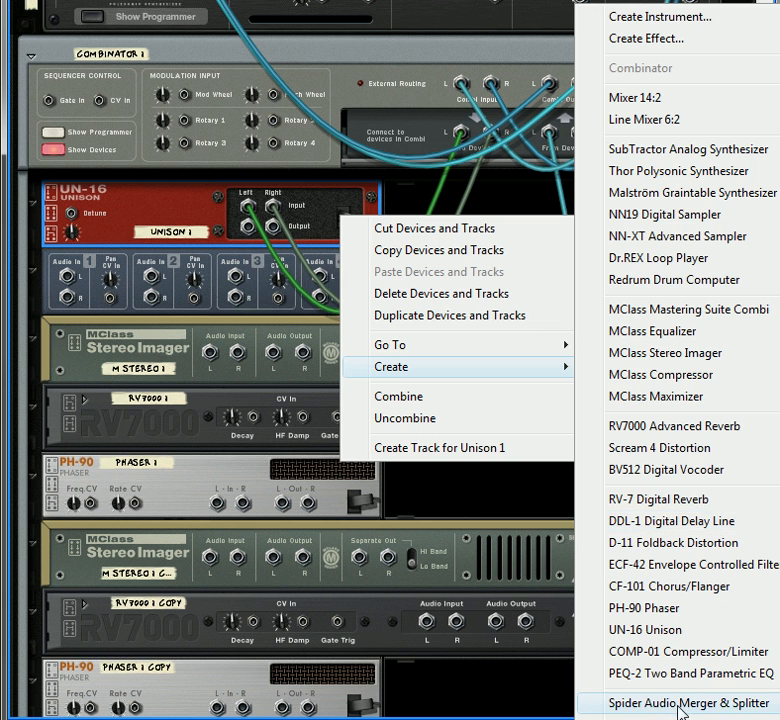
Add a Spider Audio Merger & Splitter and cable Unison through it into both imager chains
{"action": "left_click", "coordinate": [689, 699]}
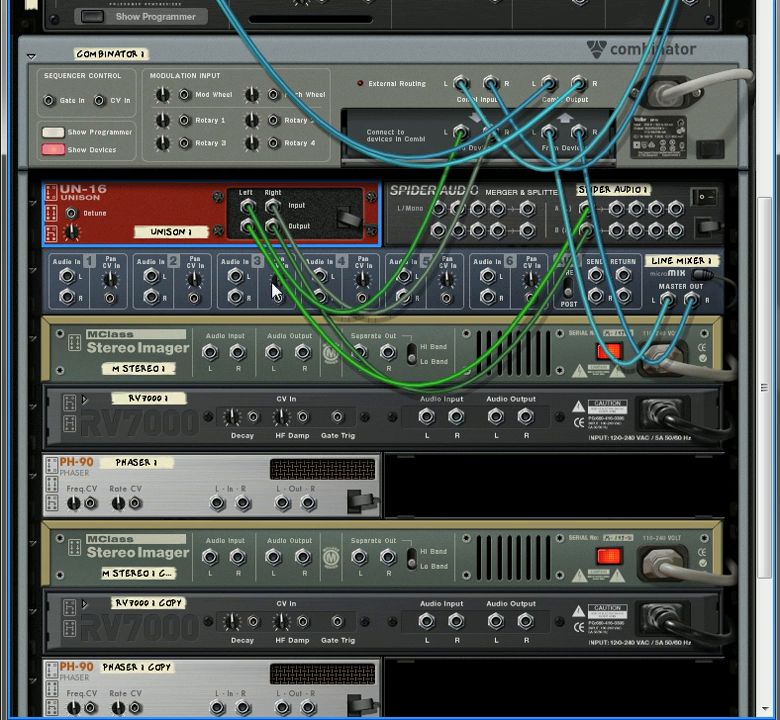
{"action": "mouse_move", "coordinate": [595, 216]}
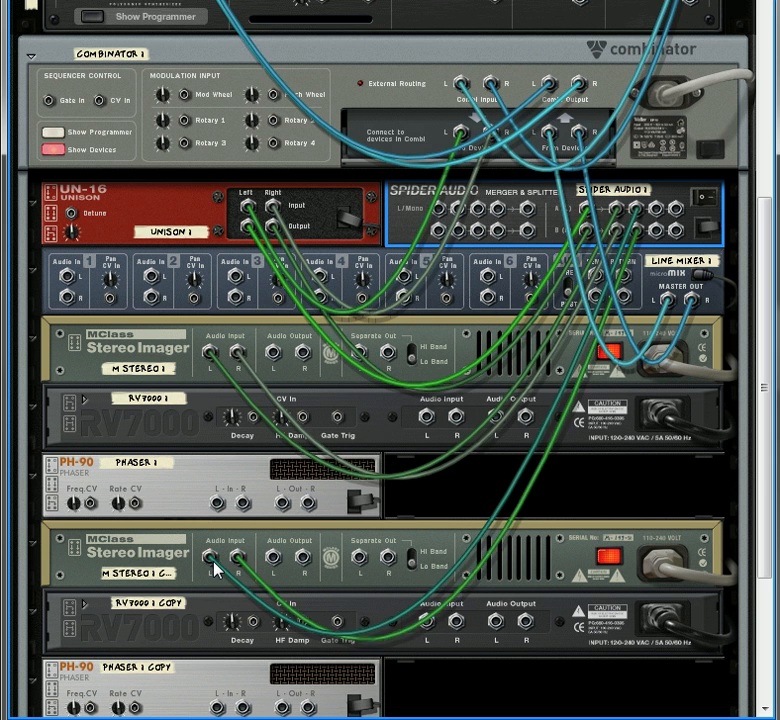
{"action": "scroll", "scroll_direction": "down", "scroll_amount": 3}
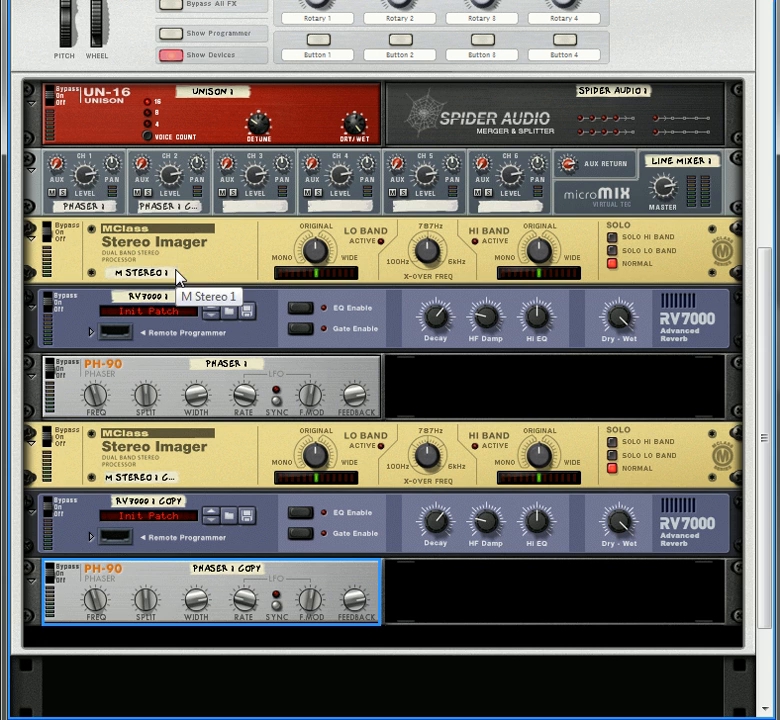
Name the chain devices Front Img, Front Rv, Front Ph, Back Img, Back Rv and Back Ph
{"action": "double_click", "coordinate": [140, 272]}
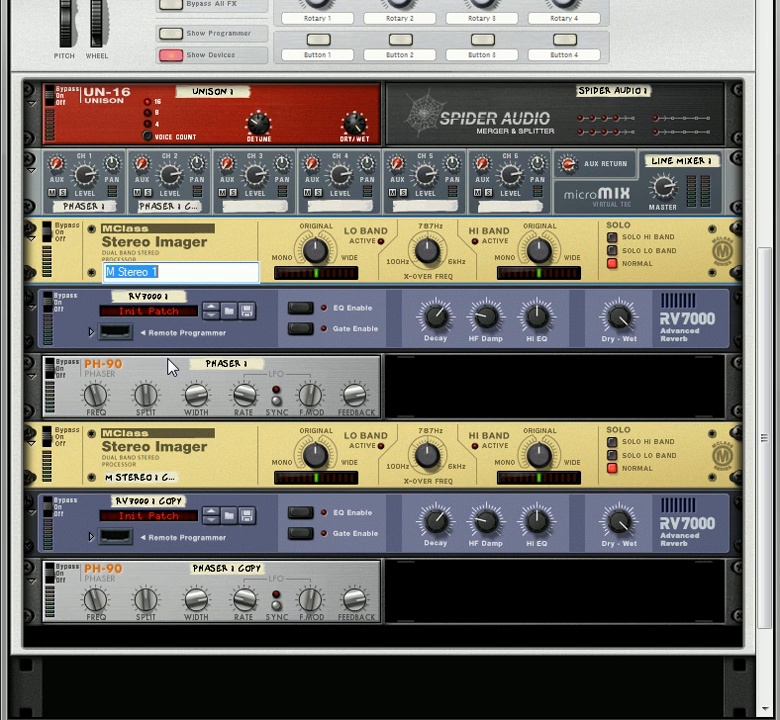
{"action": "type", "text": "Front"}
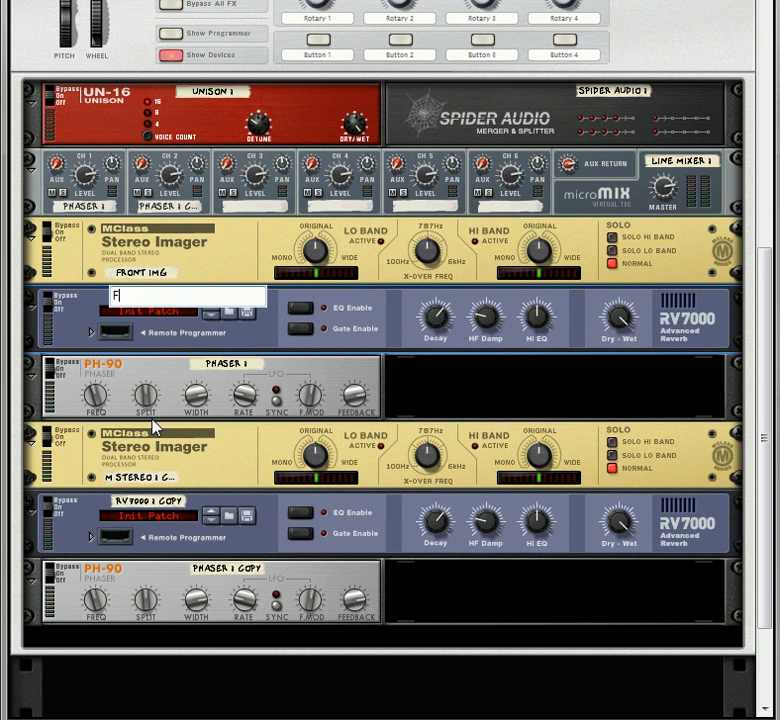
{"action": "type", "text": "Front Rv"}
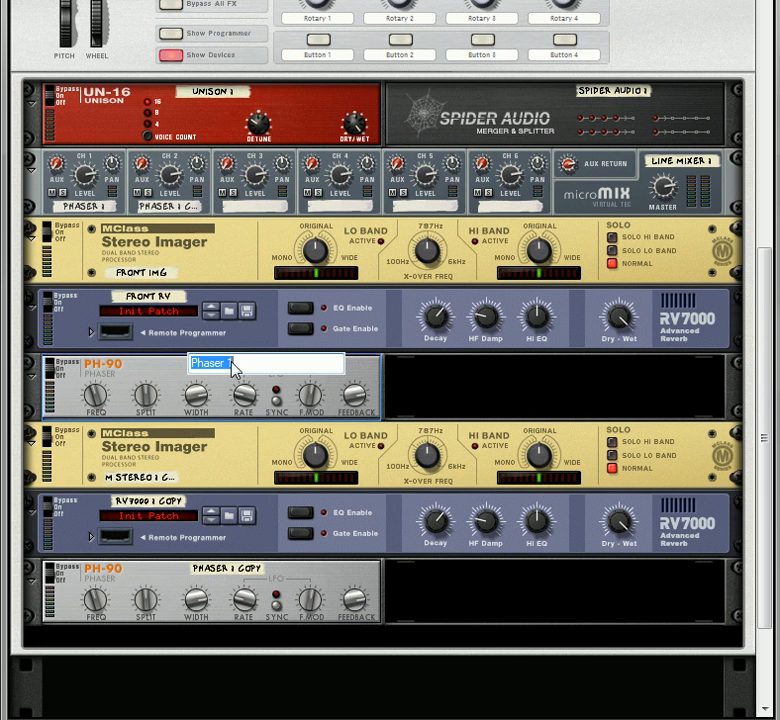
{"action": "type", "text": "Front"}
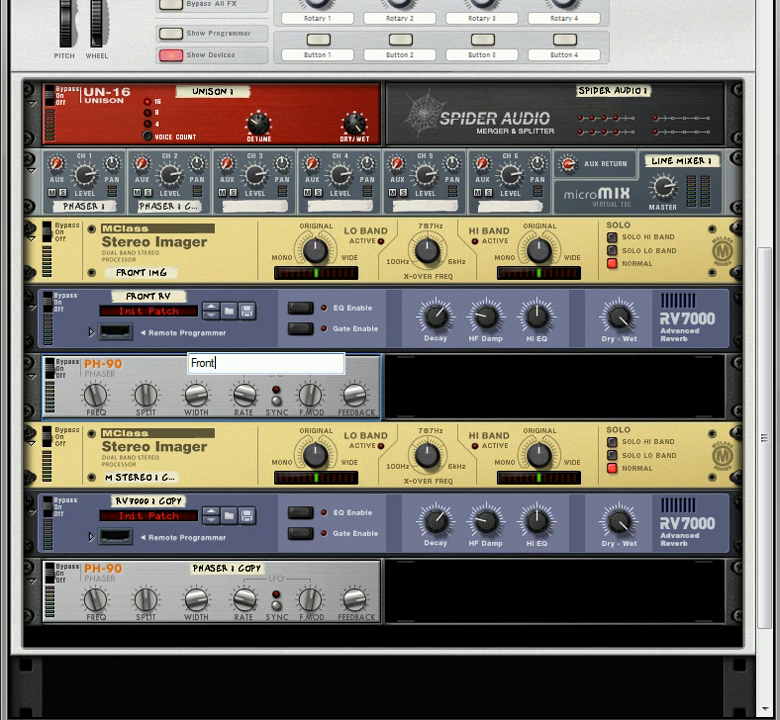
{"action": "type", "text": "Ph"}
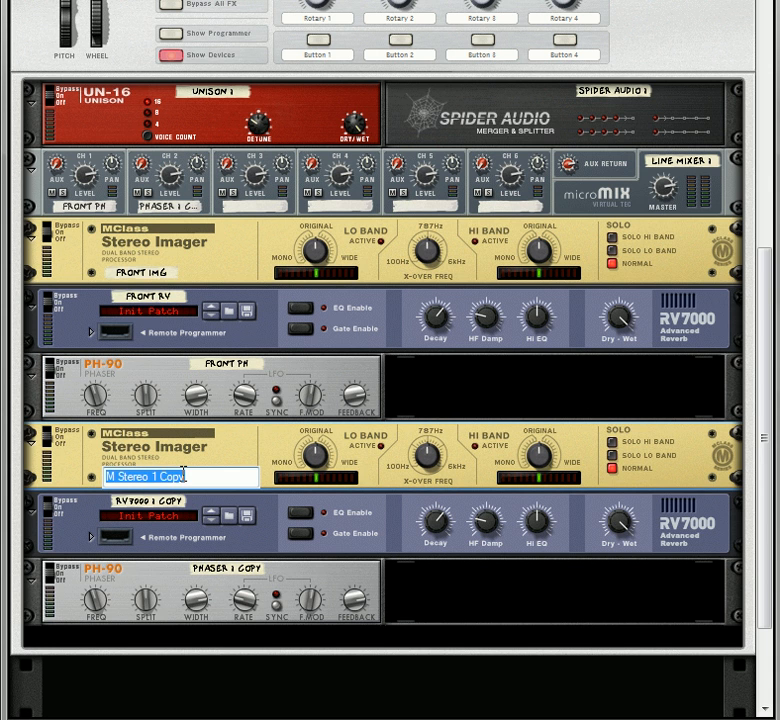
{"action": "type", "text": "Back"}
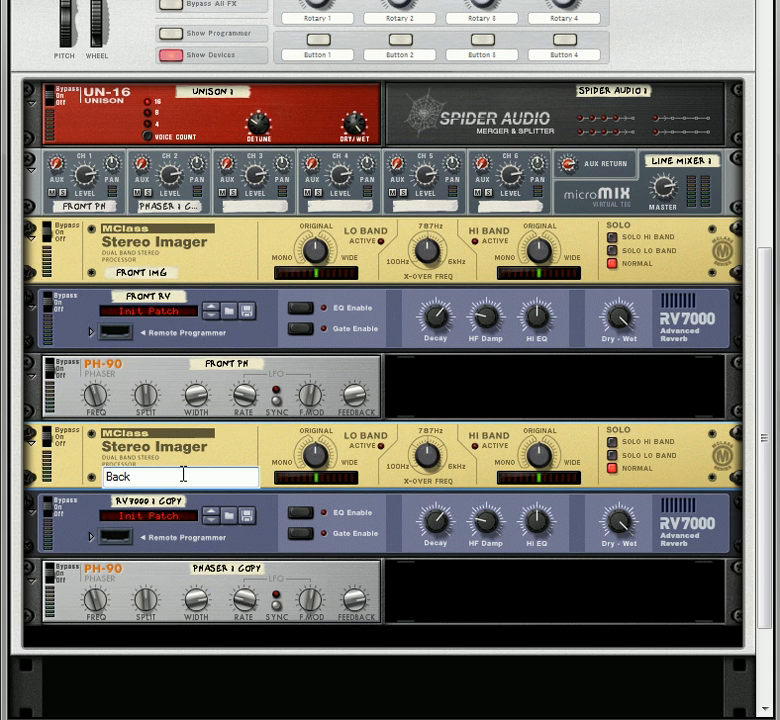
{"action": "type", "text": "Img"}
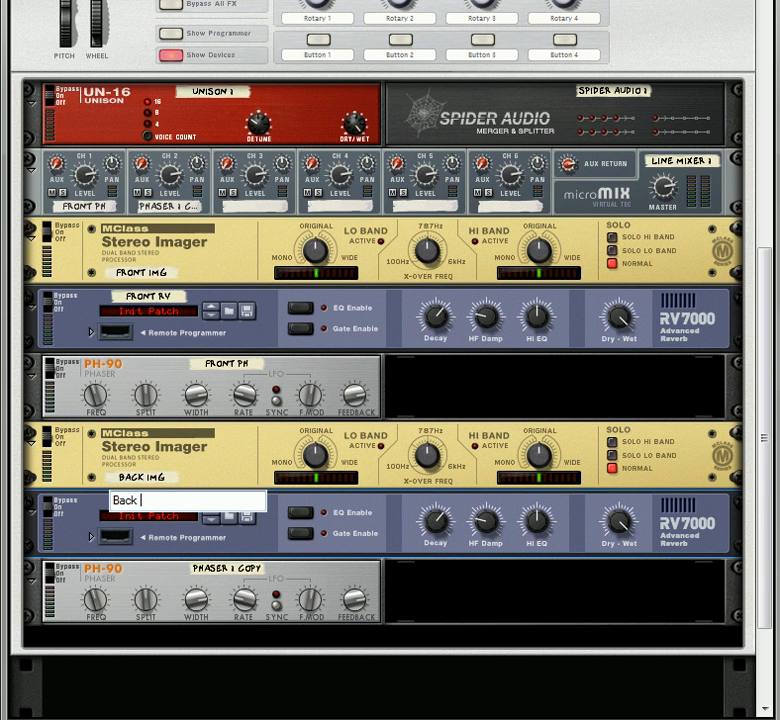
{"action": "type", "text": "Rv"}
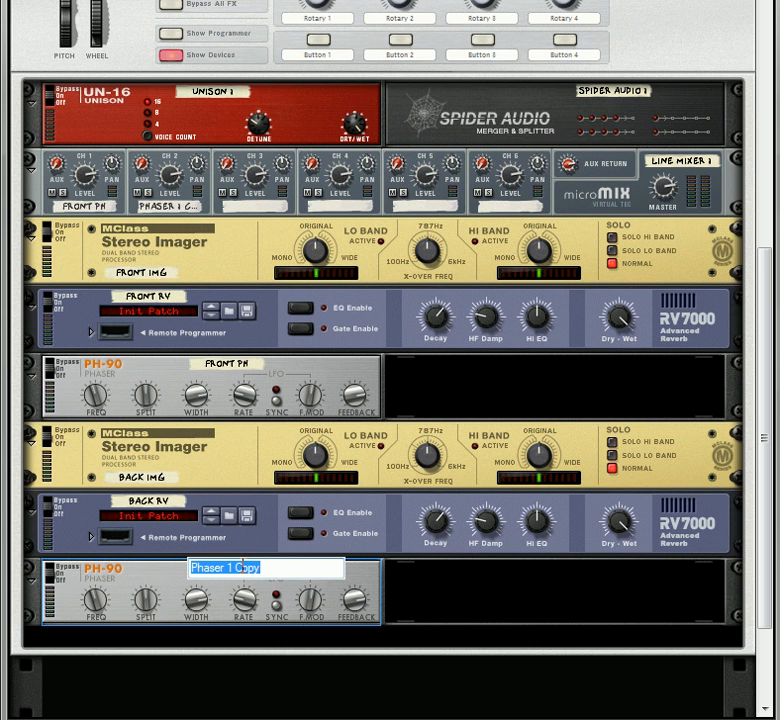
{"action": "type", "text": "Back Ph"}
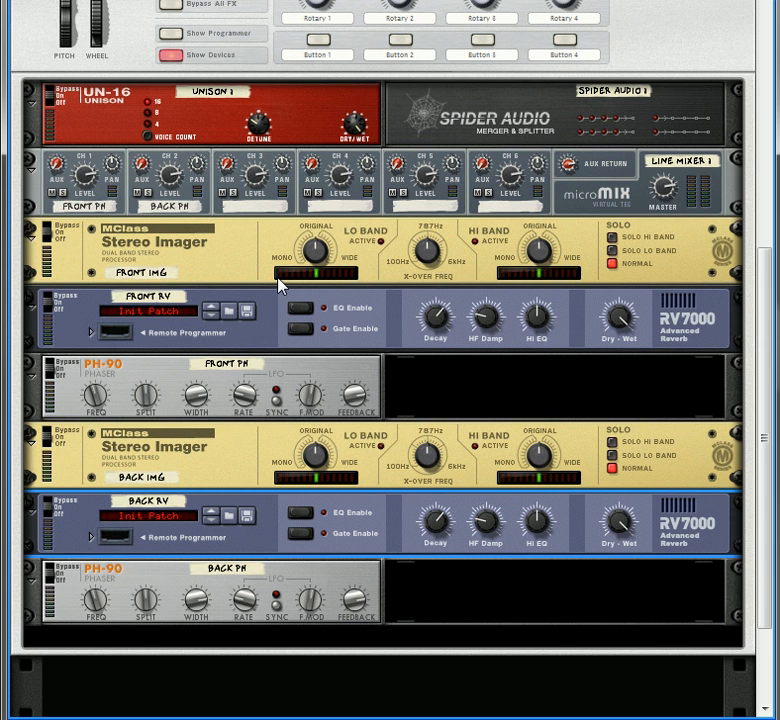
{"action": "mouse_move", "coordinate": [315, 291]}
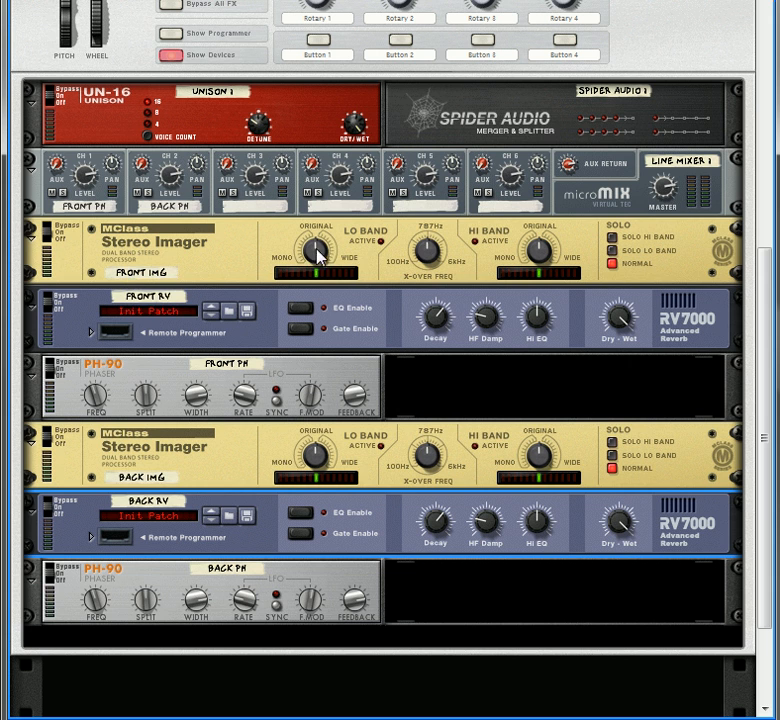
Nudge Front Img's low-band width and set Back Img's high-band width to 47
{"action": "left_click_drag", "start_coordinate": [320, 250], "coordinate": [320, 255]}
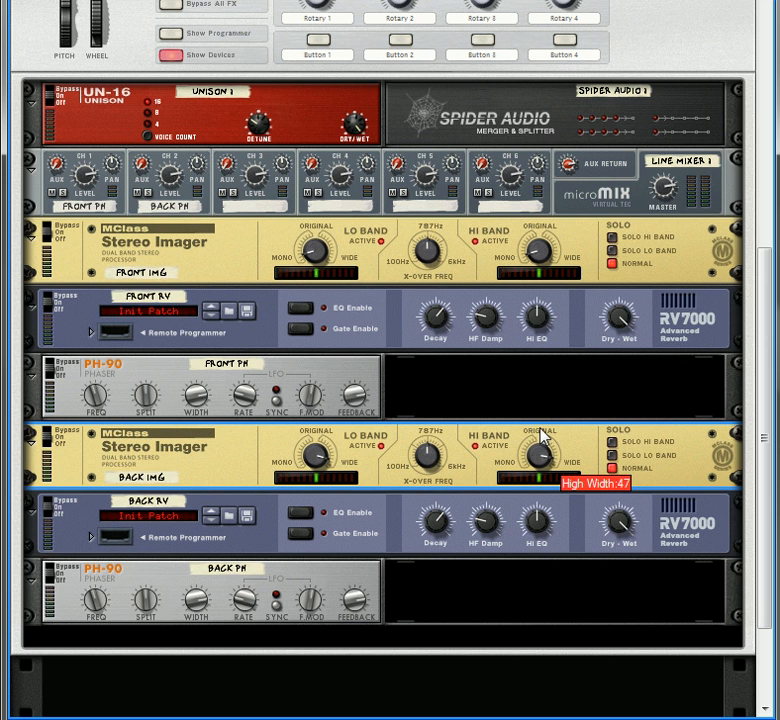
{"action": "left_click_drag", "start_coordinate": [540, 450], "coordinate": [540, 460]}
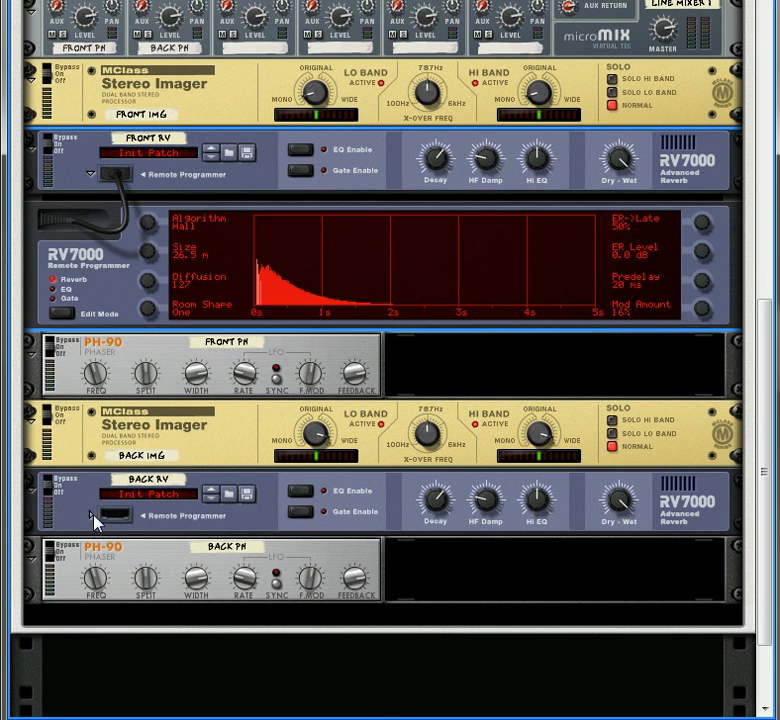
Give Front Rv size 13.6 m, decay 46, HF damp 36 and hi EQ -18
{"action": "scroll", "scroll_direction": "down", "scroll_amount": 3}
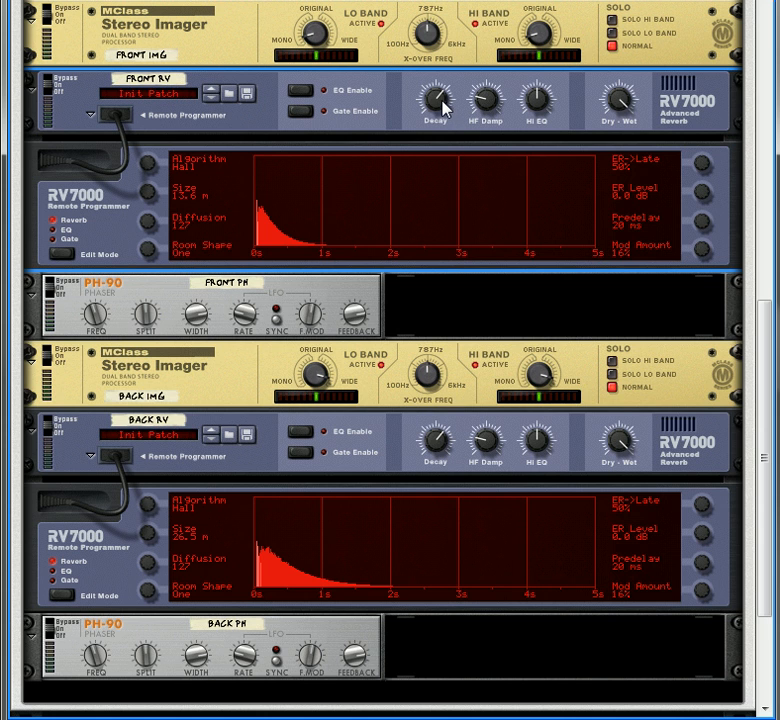
{"action": "left_click_drag", "start_coordinate": [435, 100], "coordinate": [435, 90]}
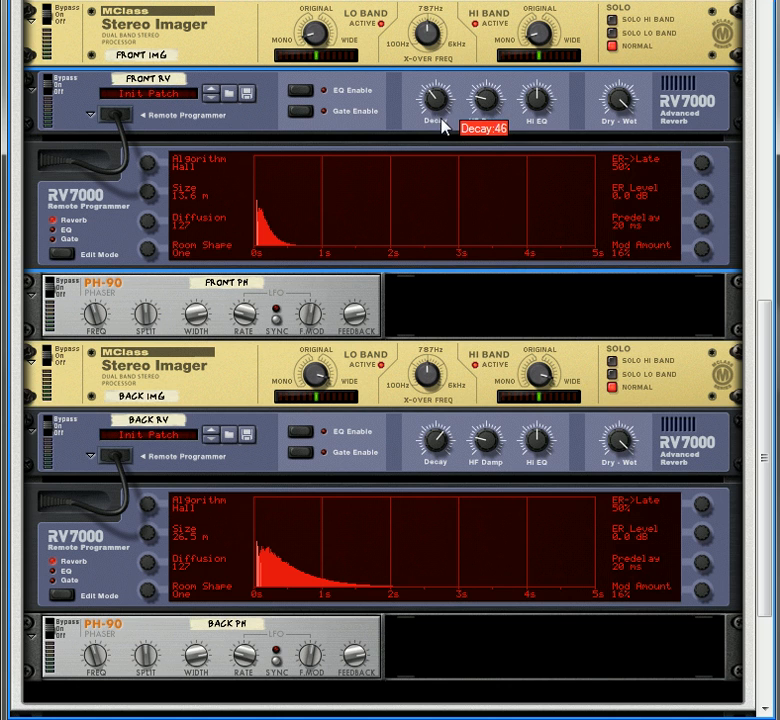
{"action": "mouse_move", "coordinate": [495, 114]}
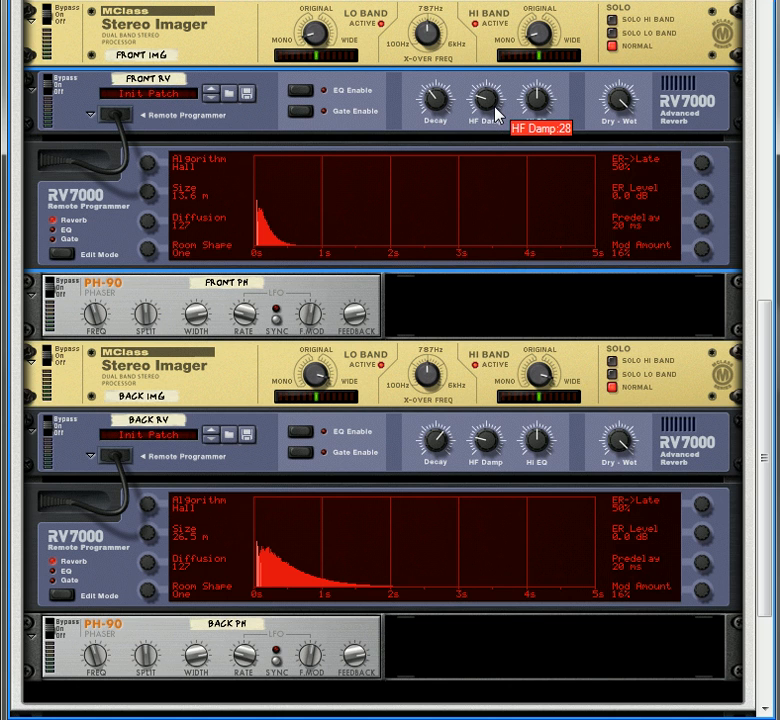
{"action": "left_click_drag", "start_coordinate": [487, 100], "coordinate": [487, 90]}
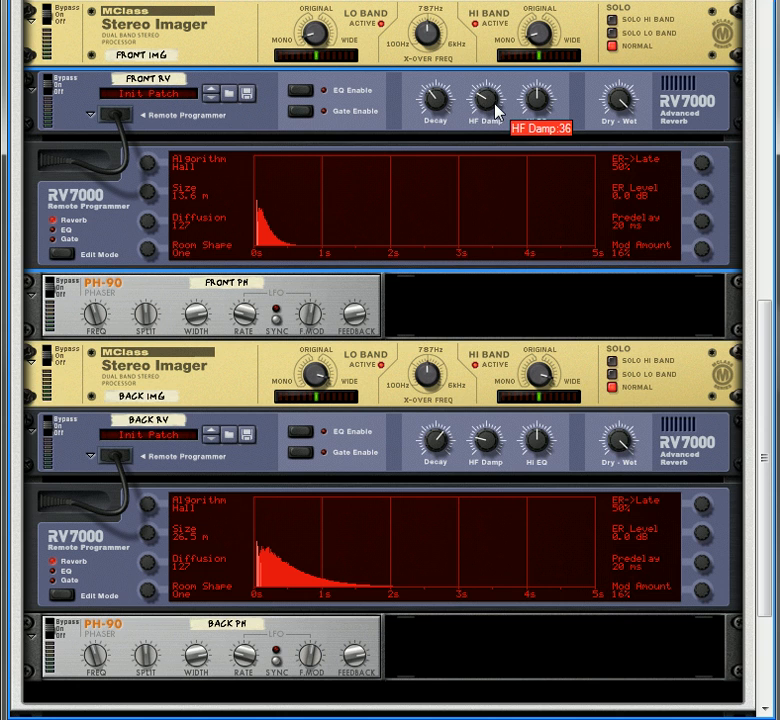
{"action": "left_click_drag", "start_coordinate": [487, 98], "coordinate": [487, 75]}
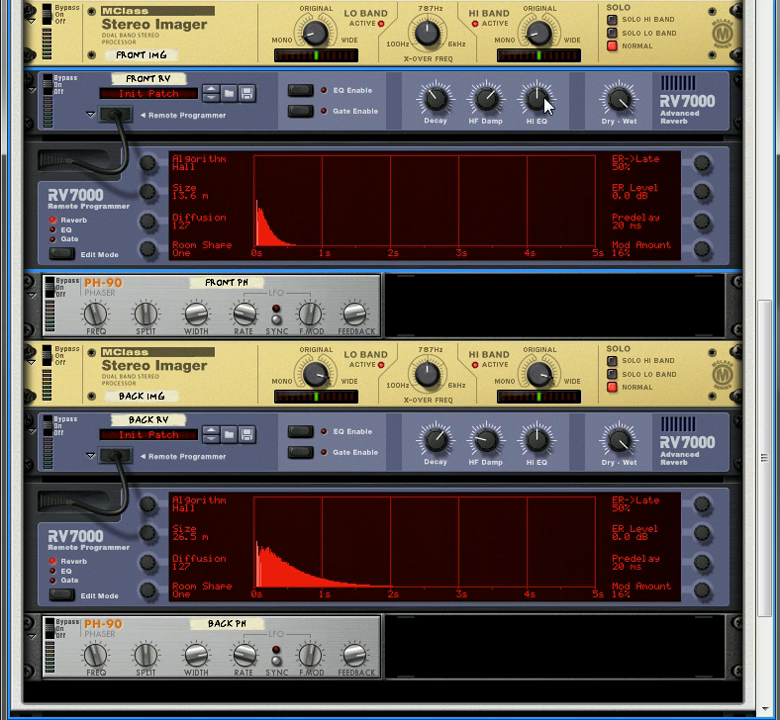
{"action": "left_click_drag", "start_coordinate": [538, 100], "coordinate": [538, 130]}
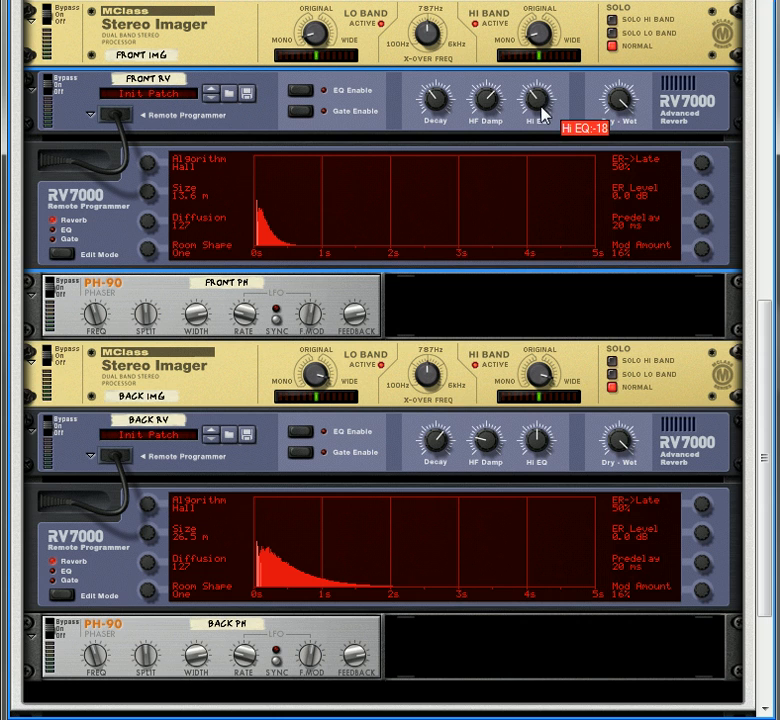
{"action": "mouse_move", "coordinate": [369, 479]}
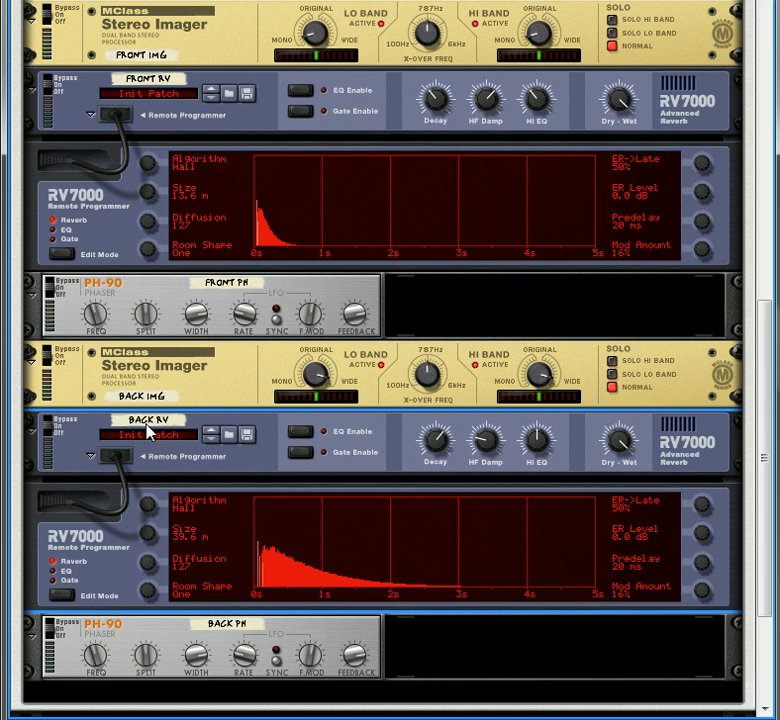
Set Back Rv's Hall size to 39.6 m and its HF damping to 38
{"action": "left_click_drag", "start_coordinate": [434, 442], "coordinate": [434, 430]}
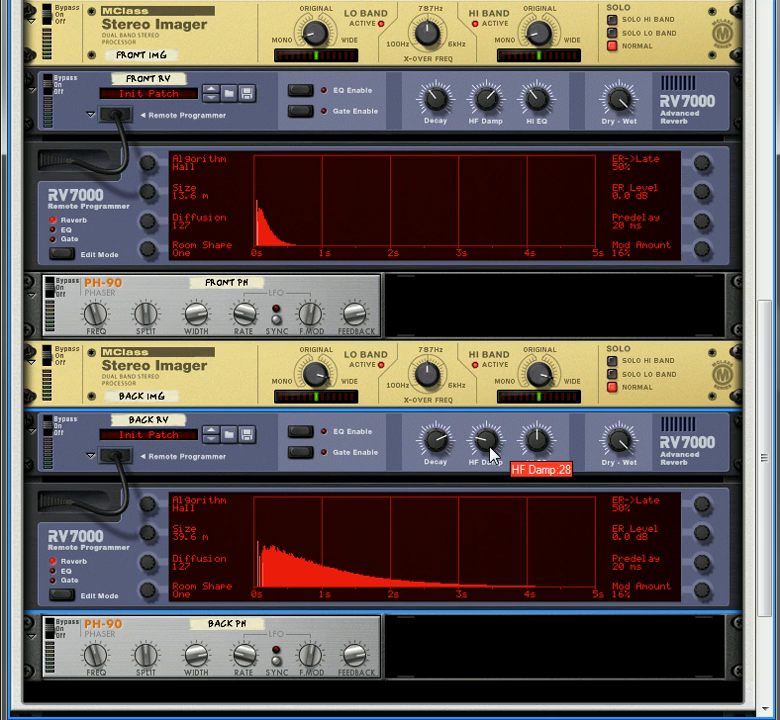
{"action": "left_click_drag", "start_coordinate": [489, 440], "coordinate": [489, 420]}
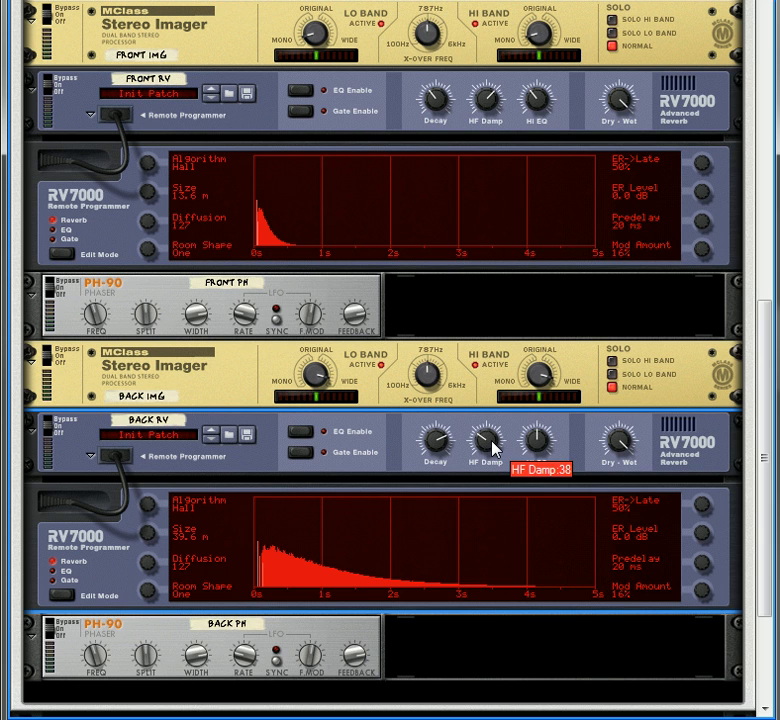
{"action": "mouse_move", "coordinate": [537, 446]}
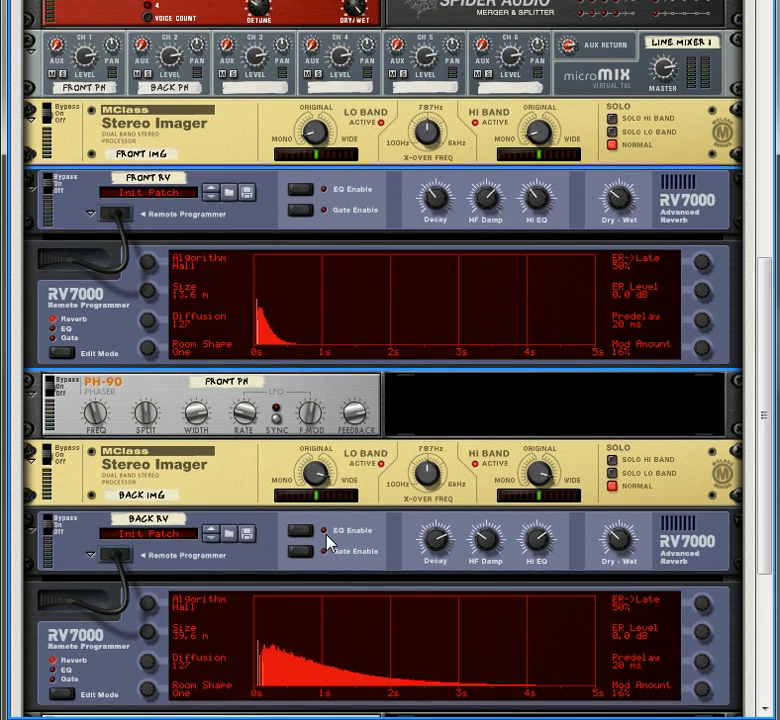
{"action": "scroll", "scroll_direction": "up", "scroll_amount": 3}
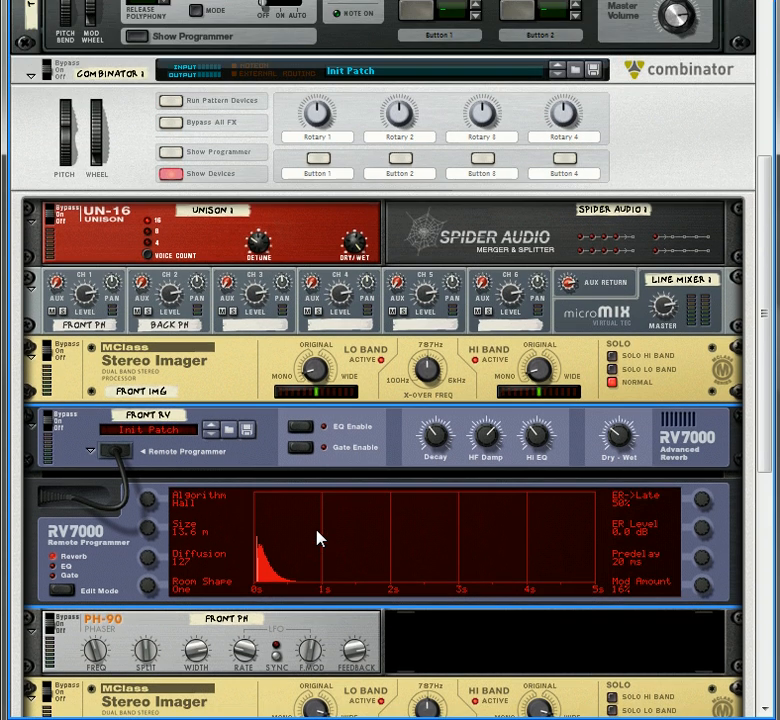
Label the Combinator rotaries Front Mix, Back Mix and X-Over
{"action": "scroll", "scroll_direction": "down", "scroll_amount": 3}
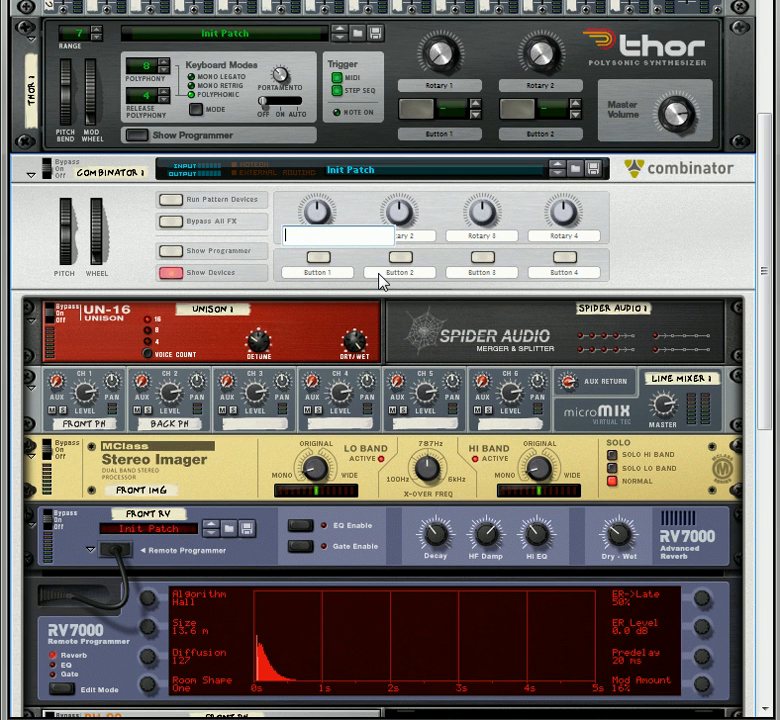
{"action": "double_click", "coordinate": [415, 236]}
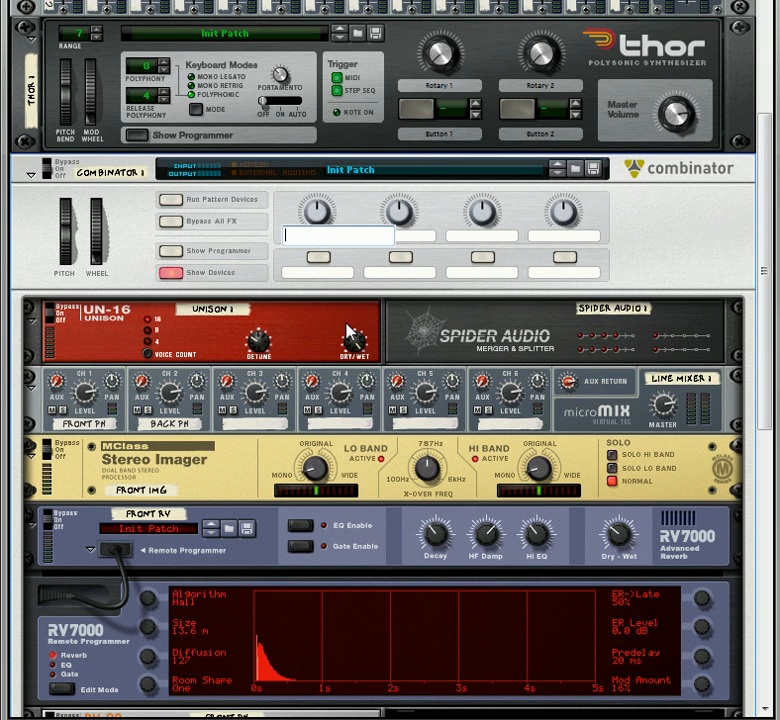
{"action": "type", "text": "Front Mix"}
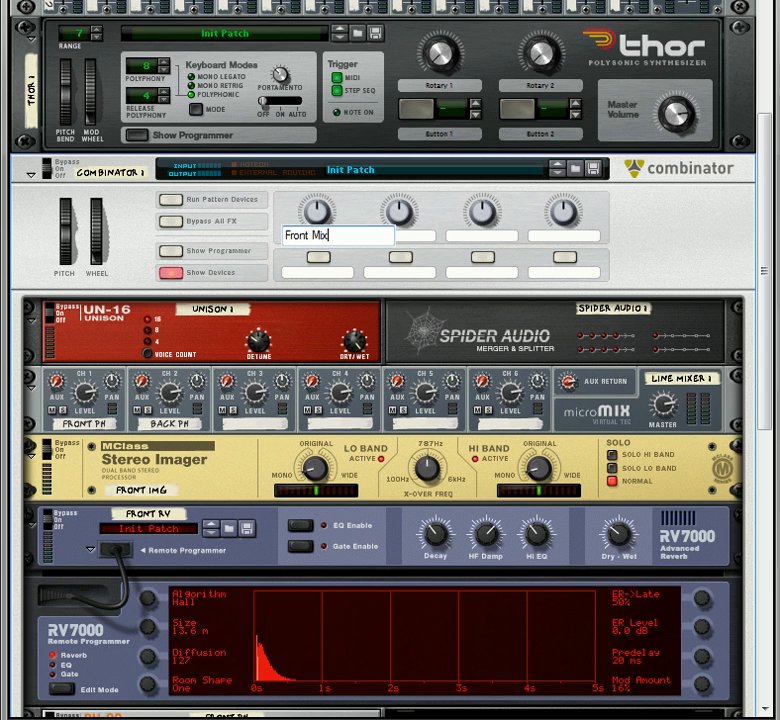
{"action": "left_click", "coordinate": [413, 236]}
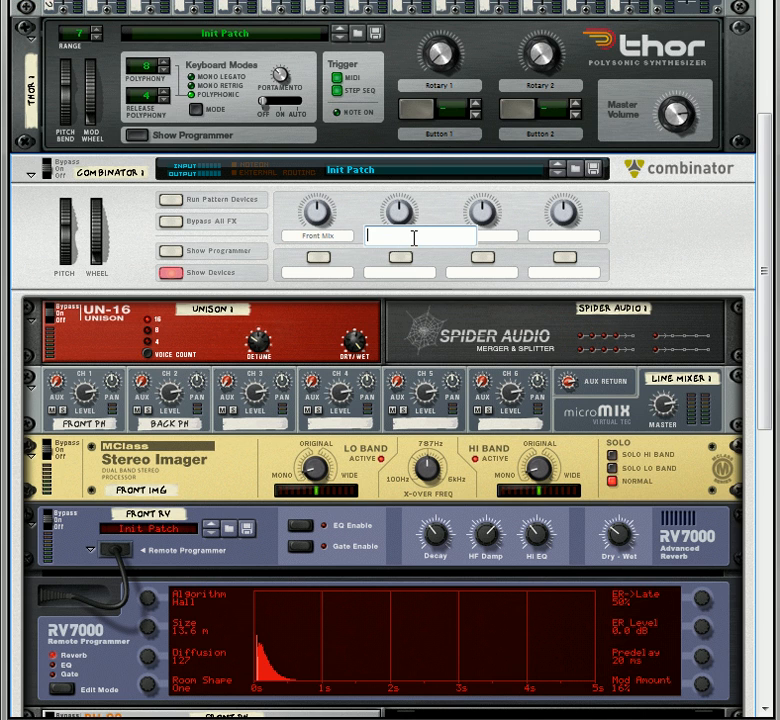
{"action": "type", "text": "Back Mix"}
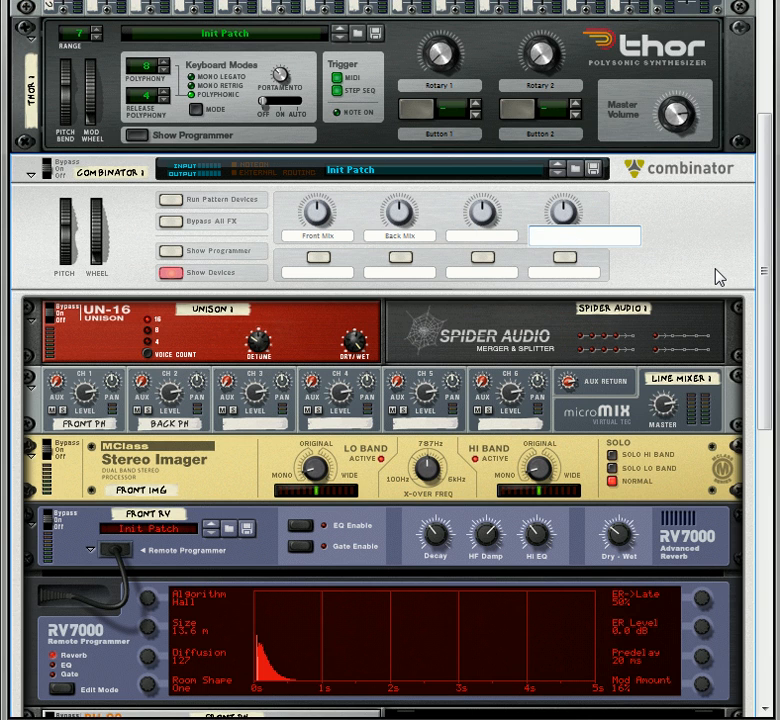
{"action": "type", "text": "X-Or"}
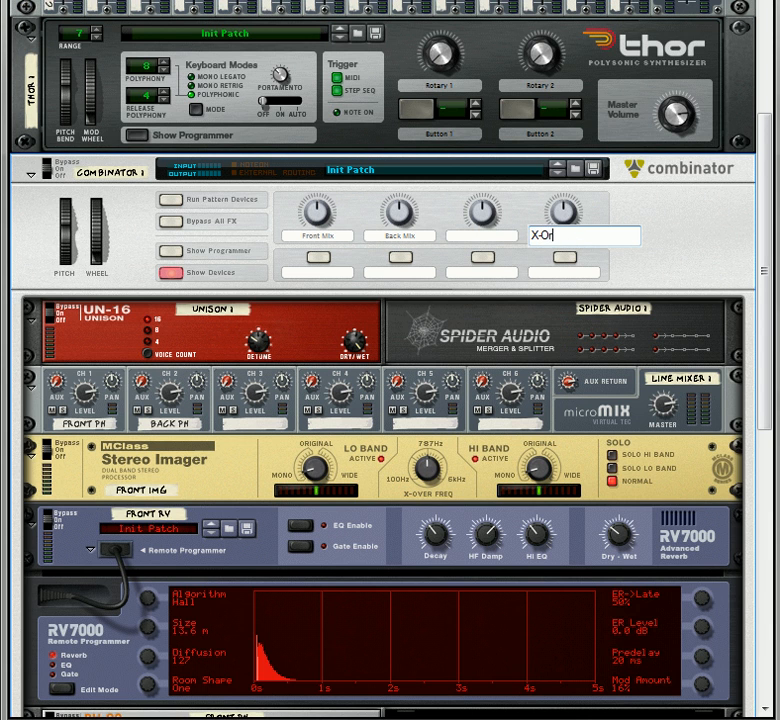
{"action": "type", "text": "ver"}
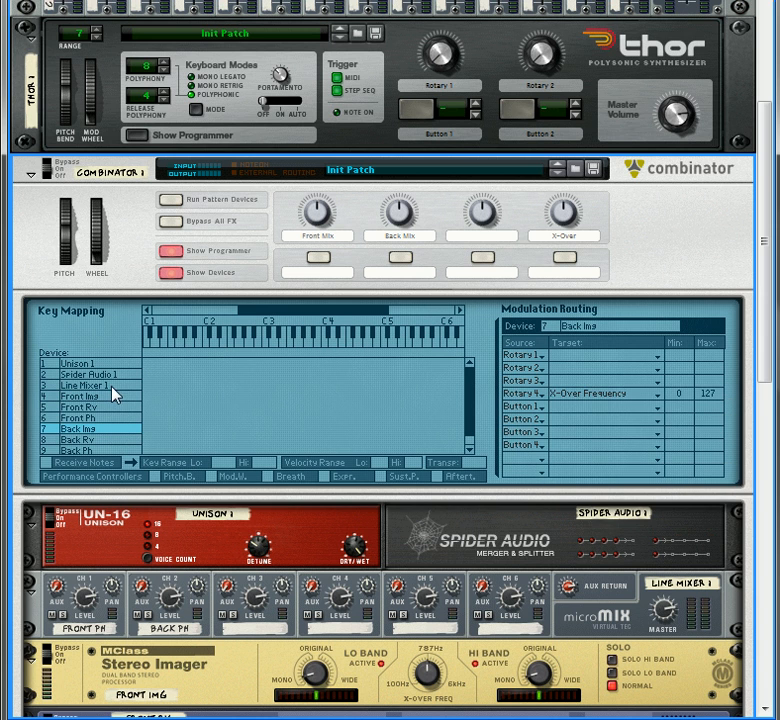
Route Line Mixer 1 channel levels to rotaries 1–2, then test Front Mix (~43) and X-Over (~77)
{"action": "left_click", "coordinate": [84, 385]}
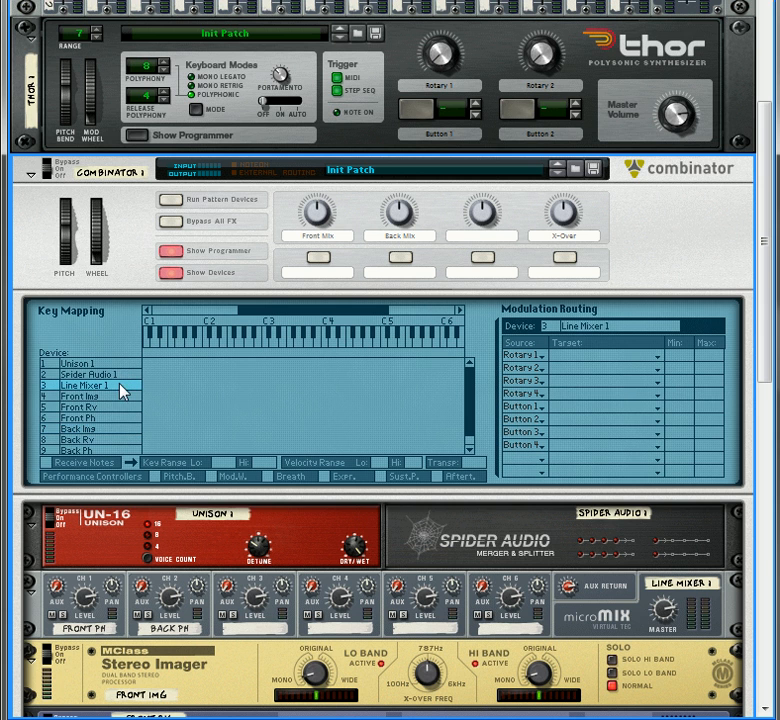
{"action": "left_click", "coordinate": [655, 355]}
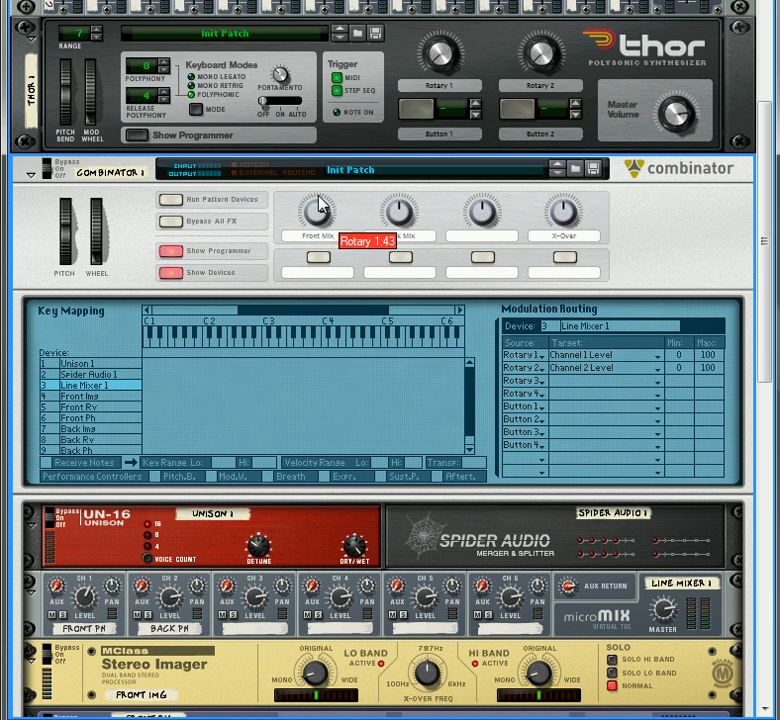
{"action": "left_click_drag", "start_coordinate": [398, 212], "coordinate": [398, 195]}
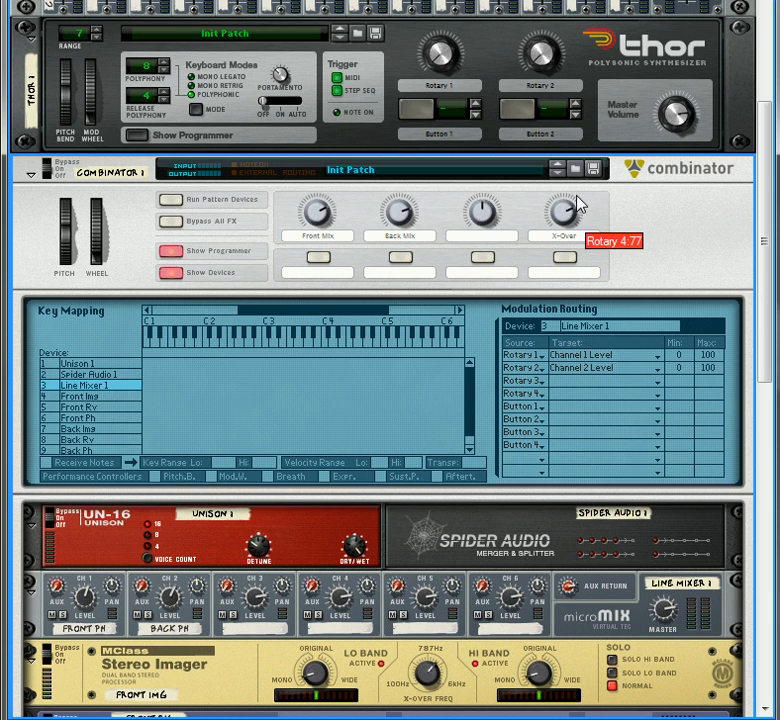
{"action": "left_click_drag", "start_coordinate": [564, 210], "coordinate": [564, 225]}
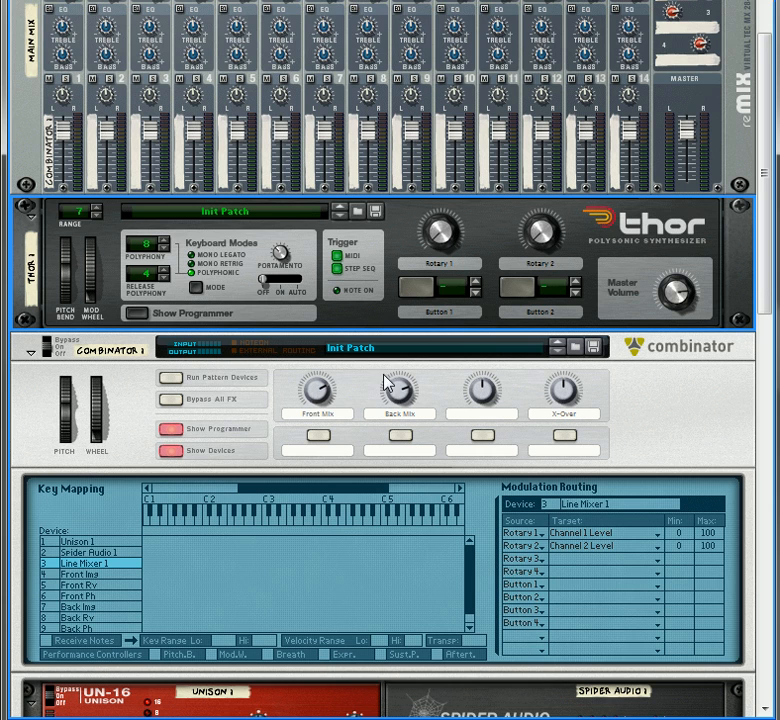
Turn the X-Over rotary down to about 63 and scroll back down the rack
{"action": "scroll", "scroll_direction": "down", "scroll_amount": 3}
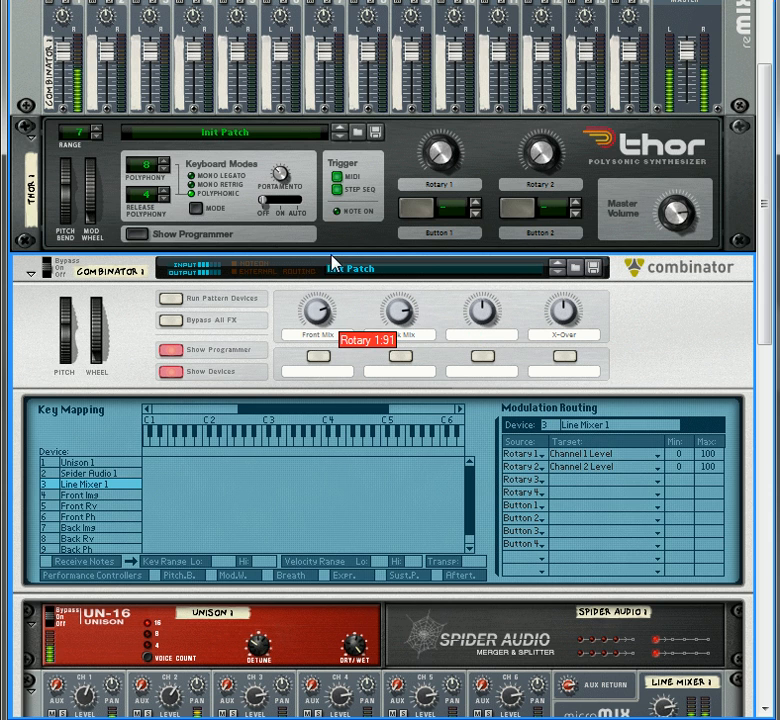
{"action": "scroll", "scroll_direction": "down", "scroll_amount": 3}
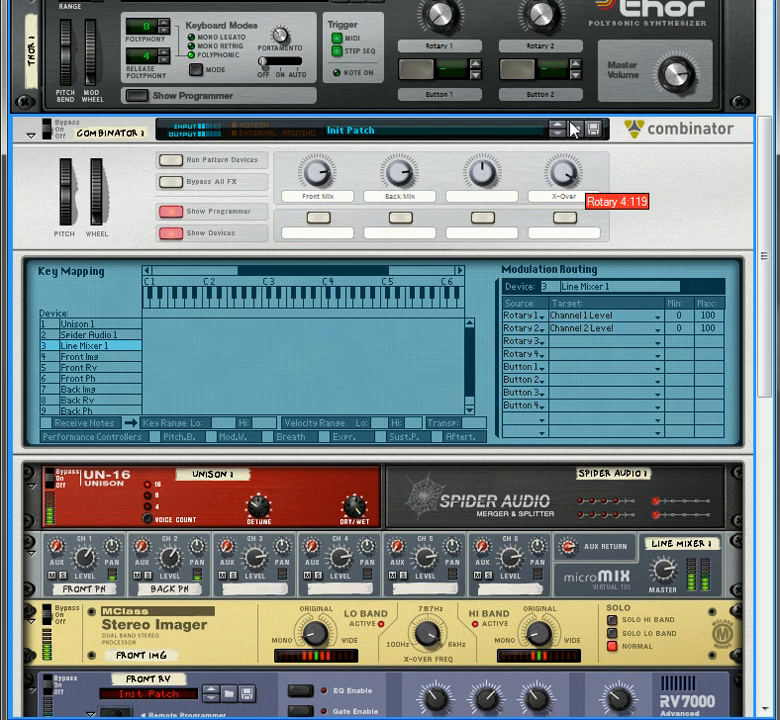
{"action": "left_click_drag", "start_coordinate": [564, 170], "coordinate": [564, 200]}
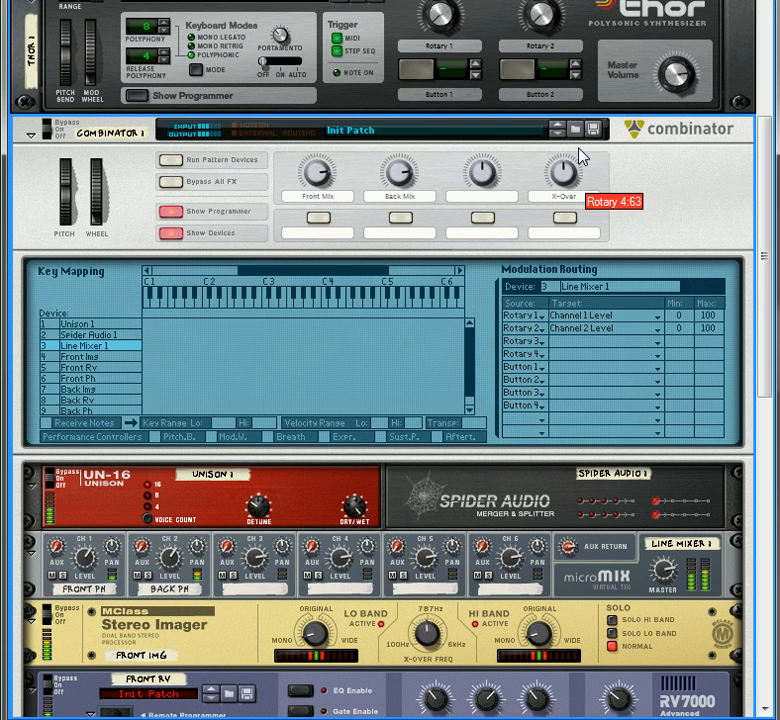
{"action": "scroll", "scroll_direction": "down", "scroll_amount": 3}
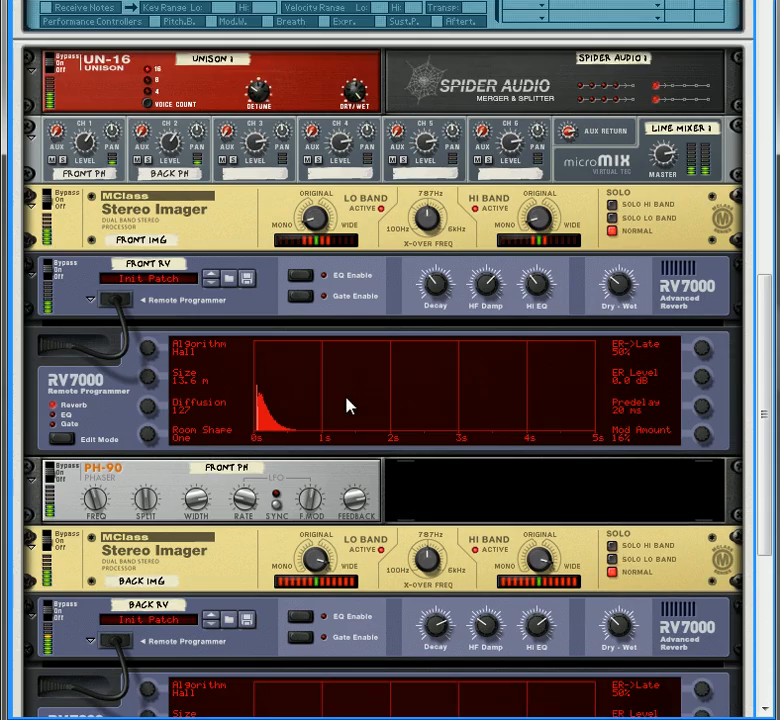
{"action": "scroll", "scroll_direction": "down", "scroll_amount": 3}
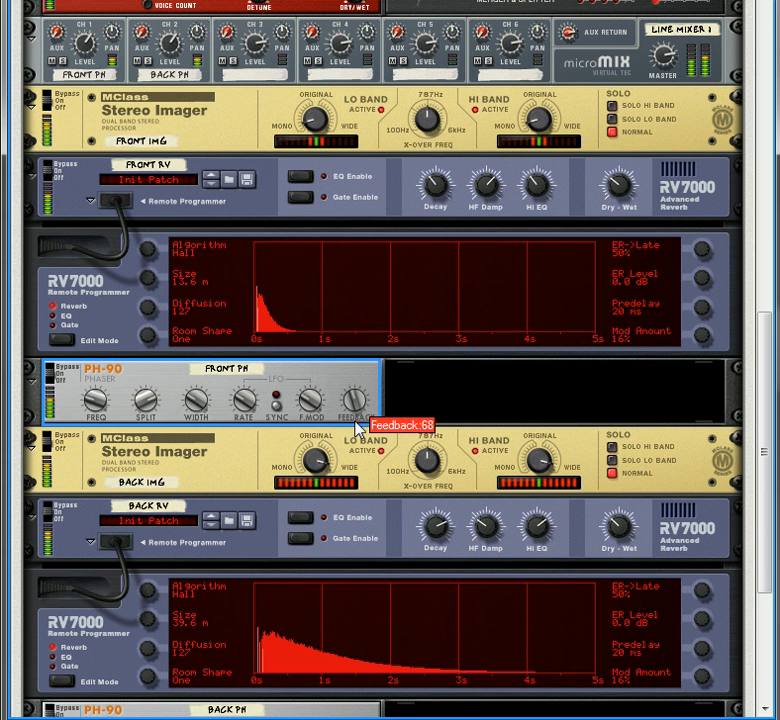
{"action": "scroll", "scroll_direction": "down", "scroll_amount": 3}
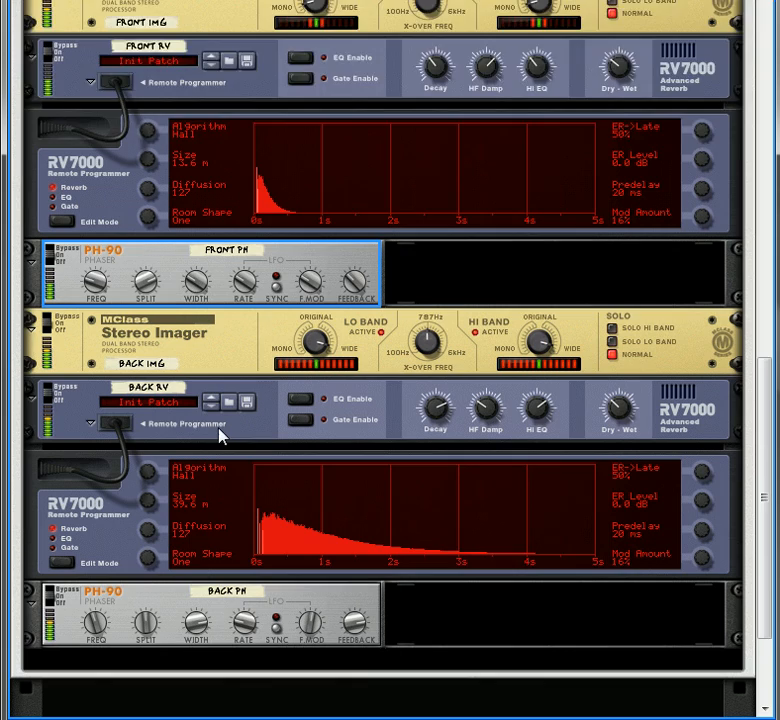
{"action": "scroll", "scroll_direction": "down", "scroll_amount": 3}
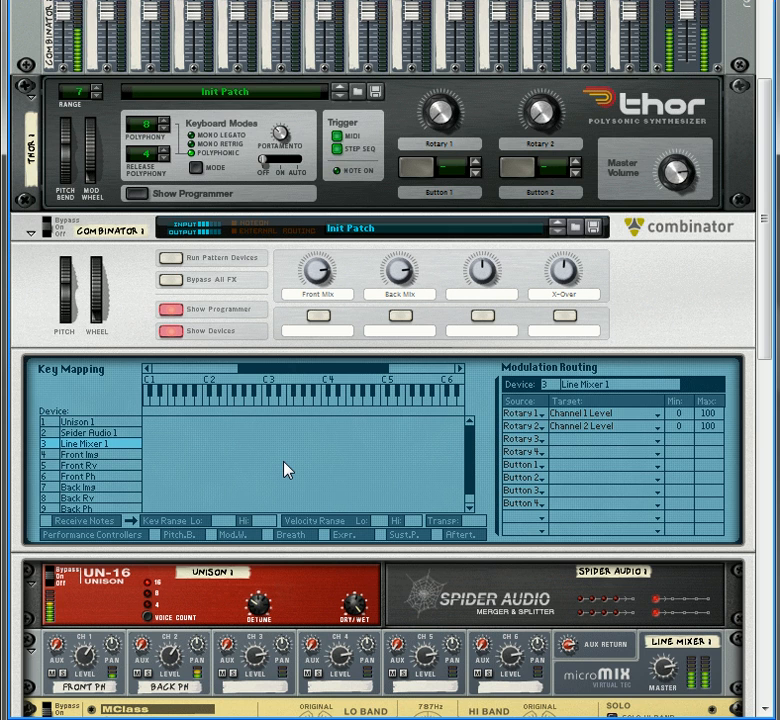
{"action": "mouse_move", "coordinate": [301, 362]}
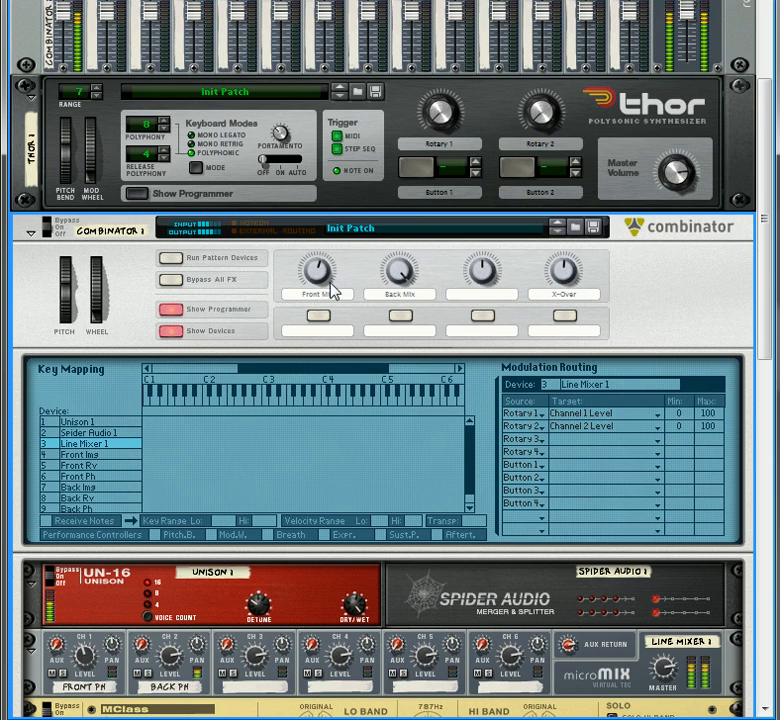
{"action": "scroll", "scroll_direction": "down", "scroll_amount": 3}
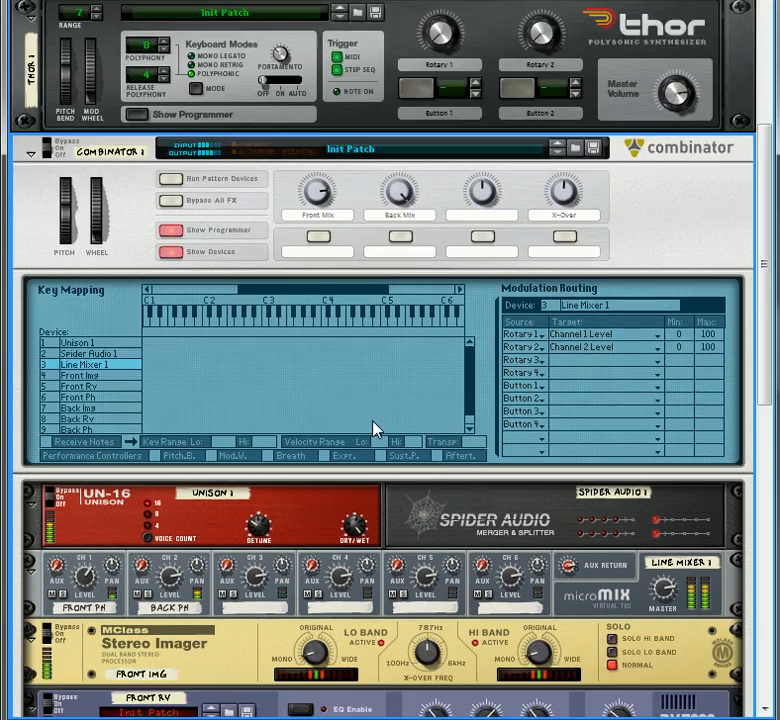
{"action": "scroll", "scroll_direction": "down", "scroll_amount": 3}
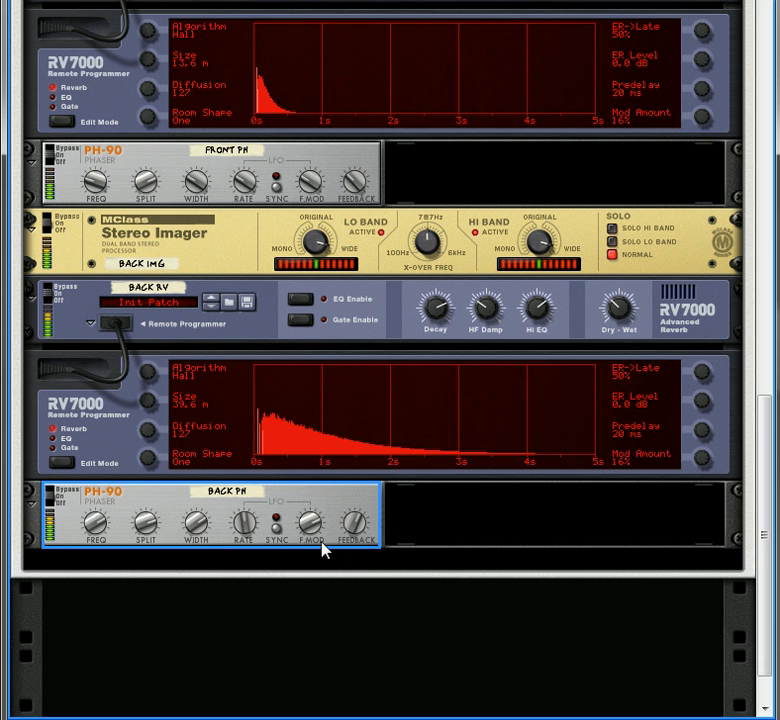
{"action": "mouse_move", "coordinate": [144, 529]}
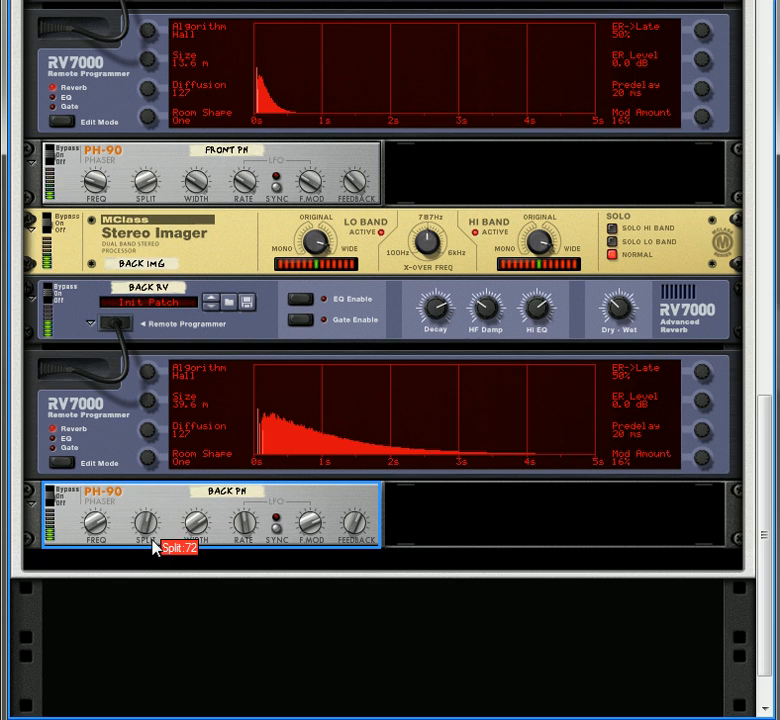
{"action": "mouse_move", "coordinate": [150, 548]}
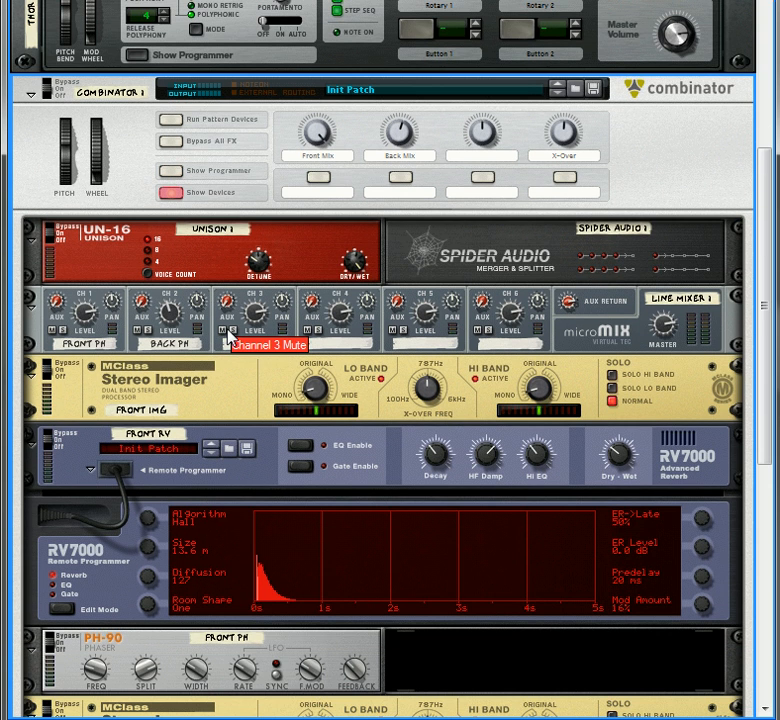
Scroll down the rack to the front and back reverb chains
{"action": "scroll", "scroll_direction": "down", "scroll_amount": 3}
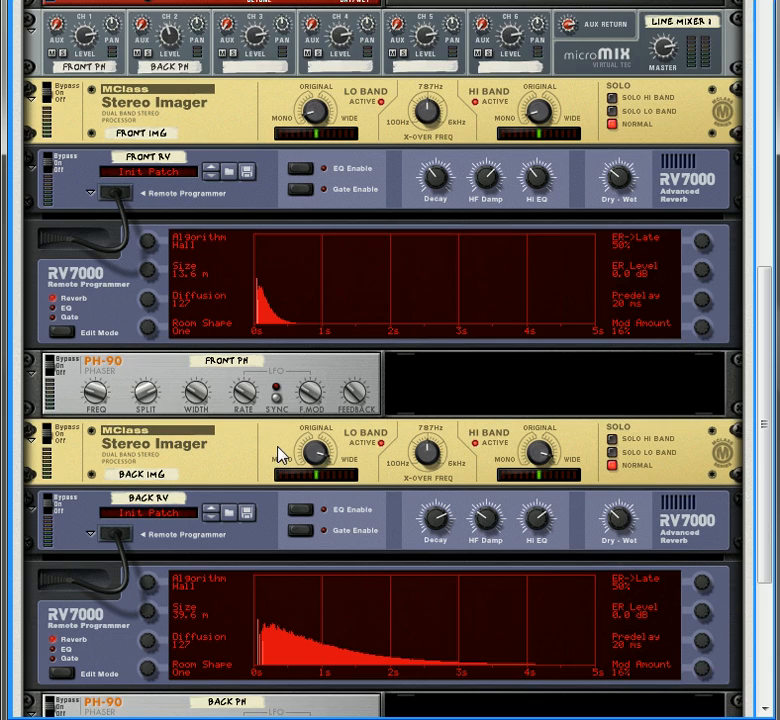
{"action": "scroll", "scroll_direction": "down", "scroll_amount": 3}
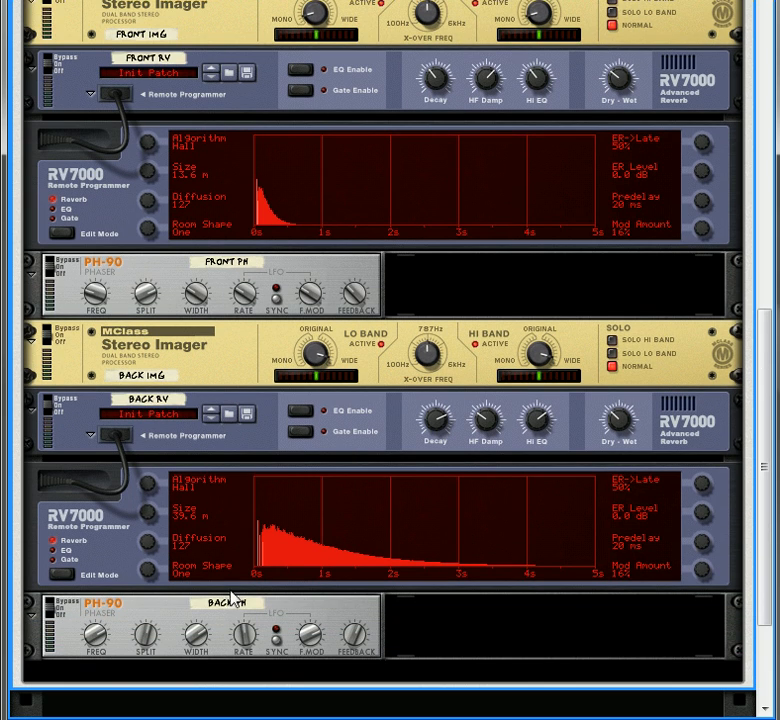
{"action": "mouse_move", "coordinate": [248, 343]}
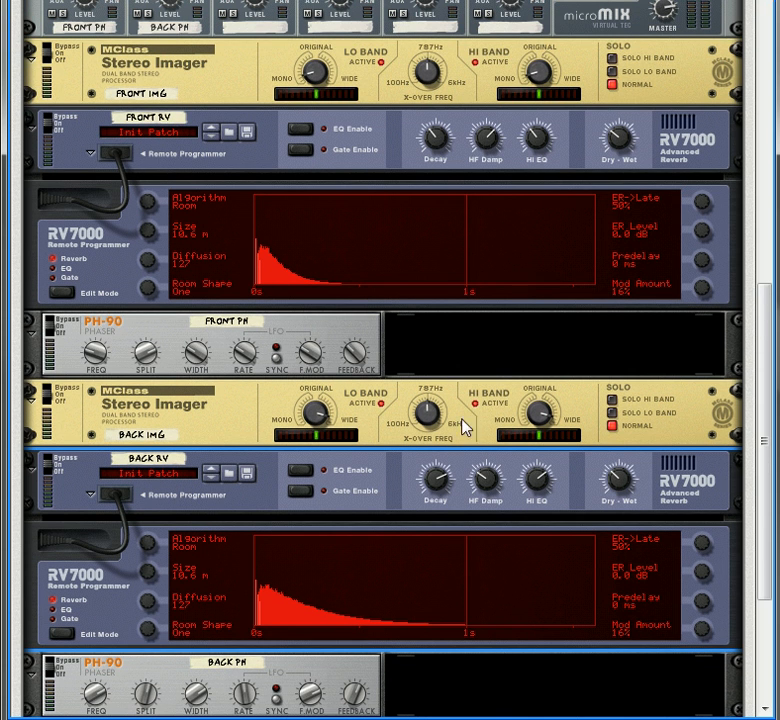
{"action": "mouse_move", "coordinate": [375, 367]}
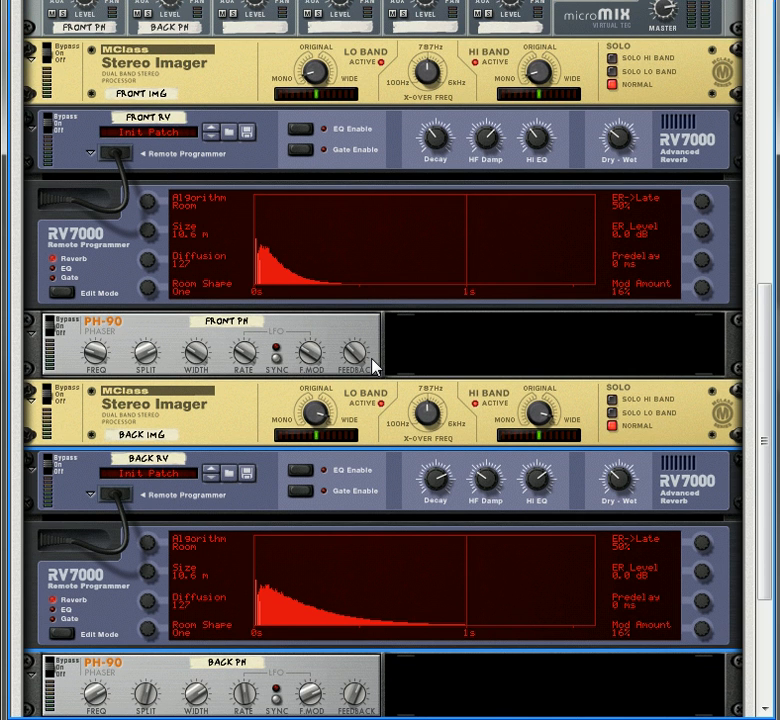